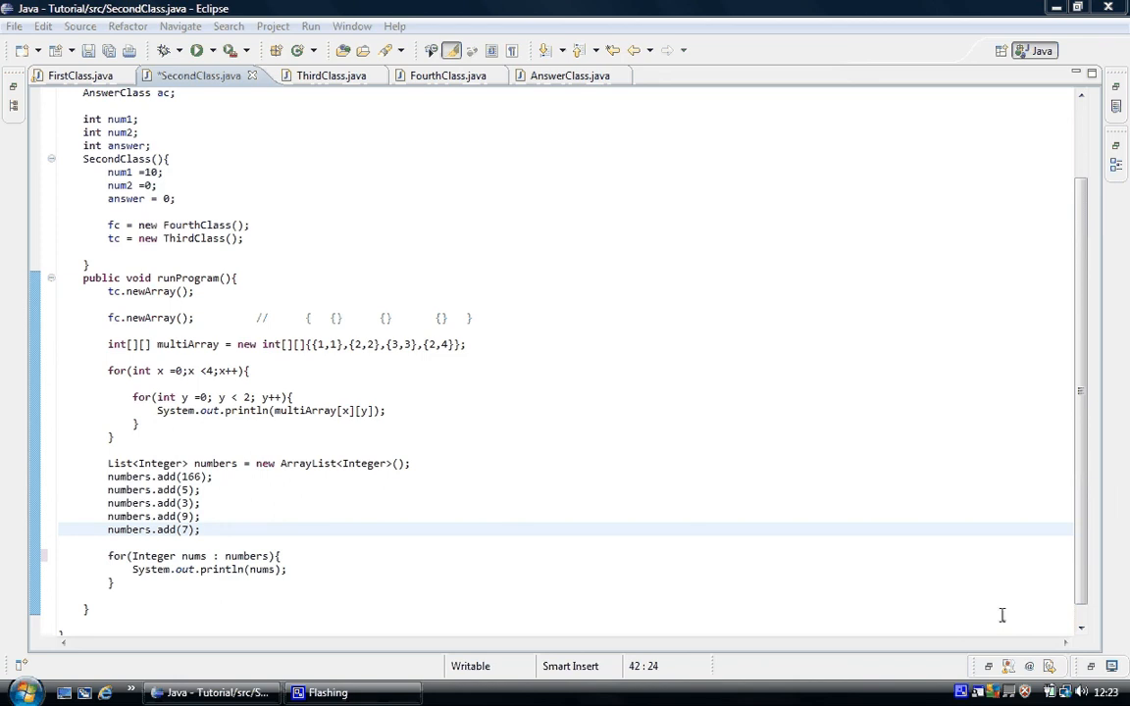
pyautogui.moveTo(775, 463)
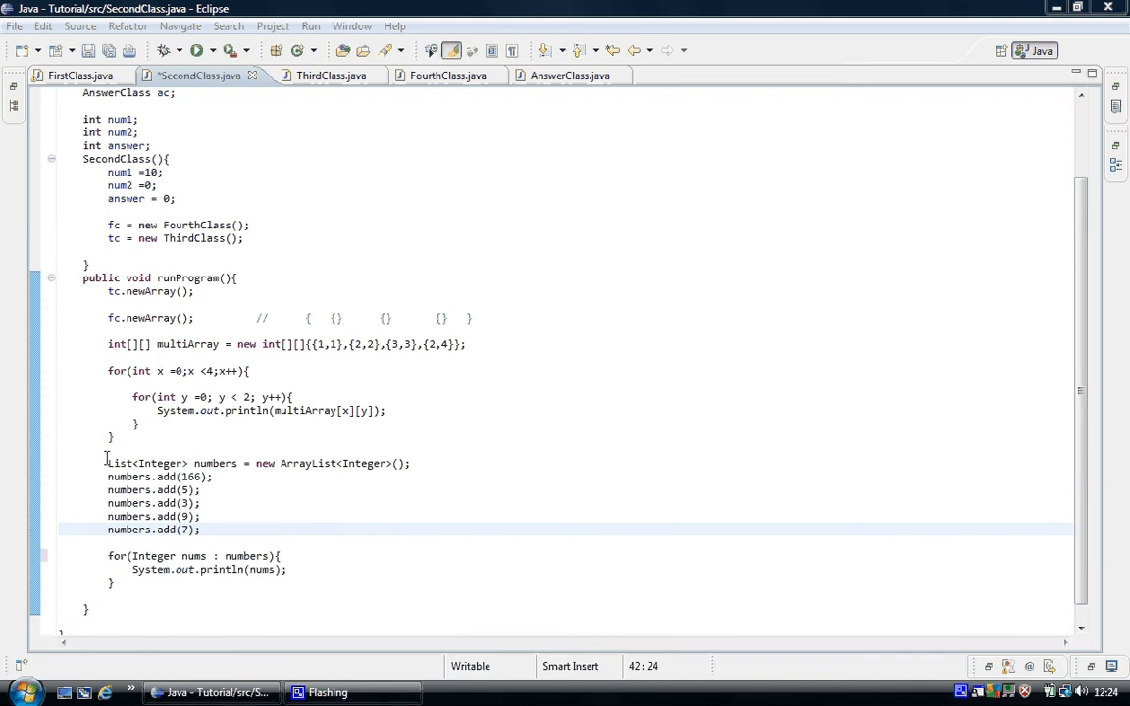
# Review the List<Integer> declaration line, marking the Integer type argument.
pyautogui.moveTo(106, 463); pyautogui.dragTo(267, 463)
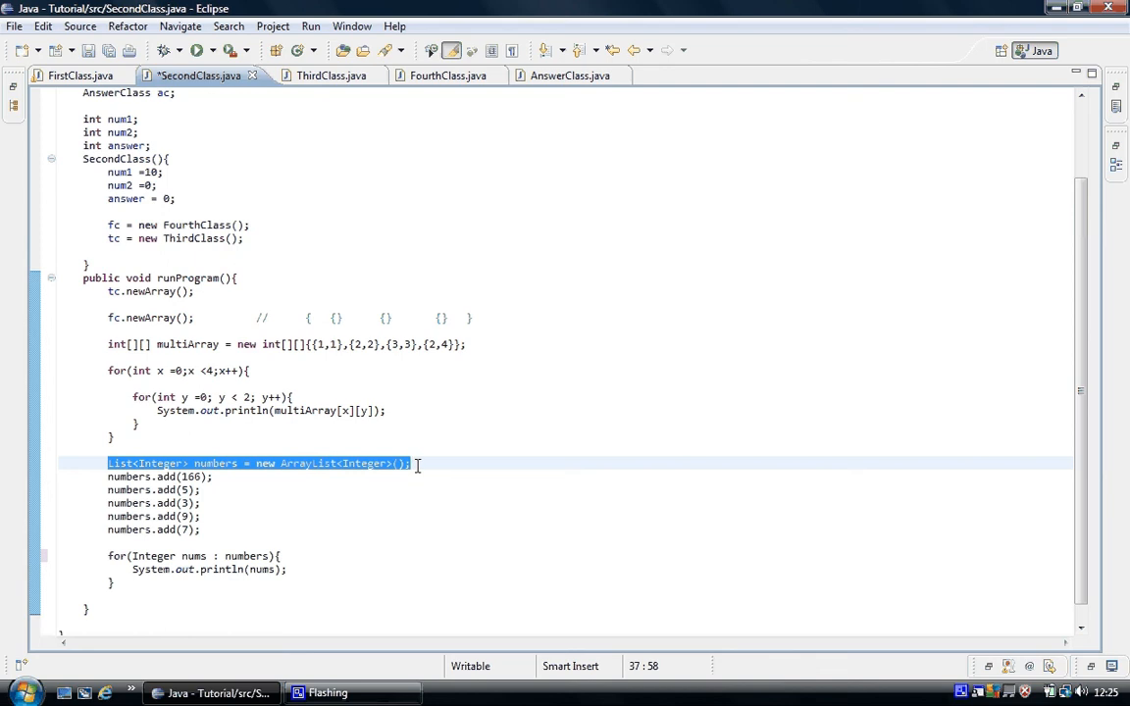
pyautogui.moveTo(388, 389)
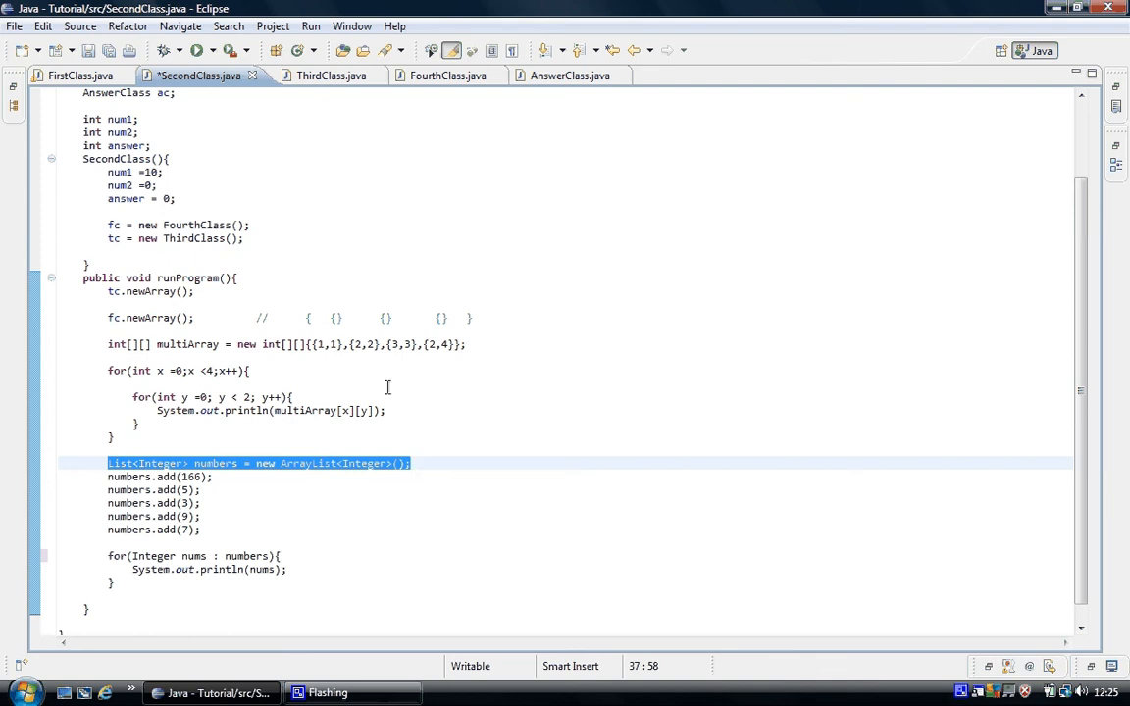
pyautogui.moveTo(357, 343)
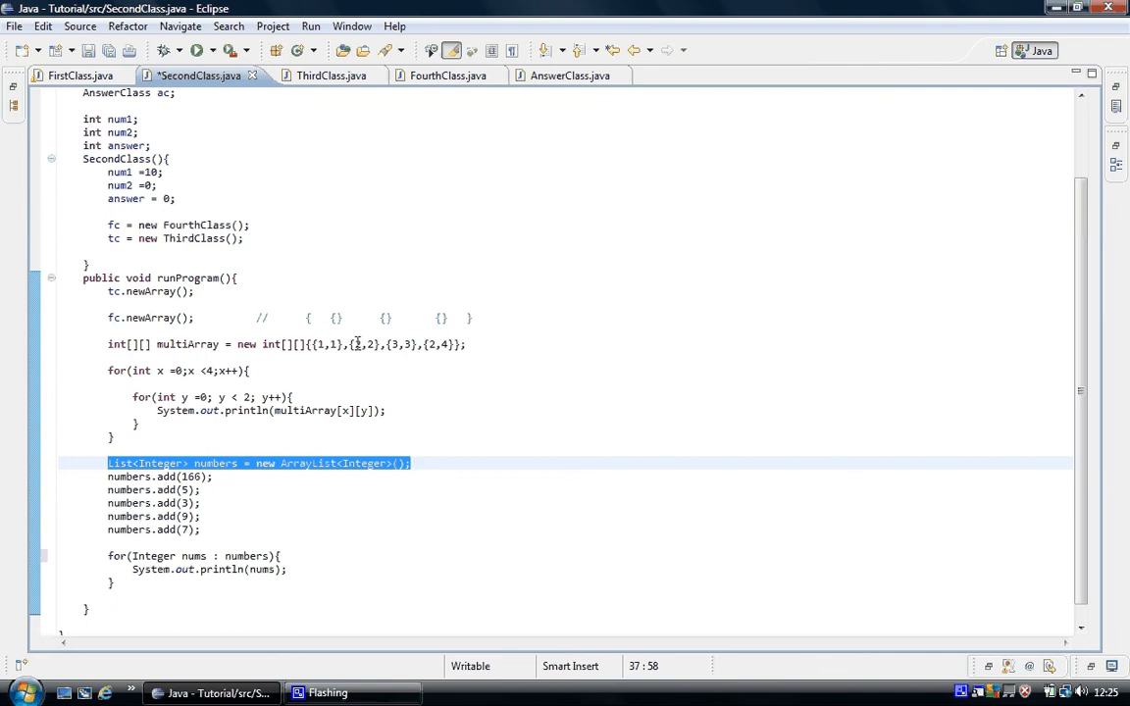
pyautogui.moveTo(439, 343)
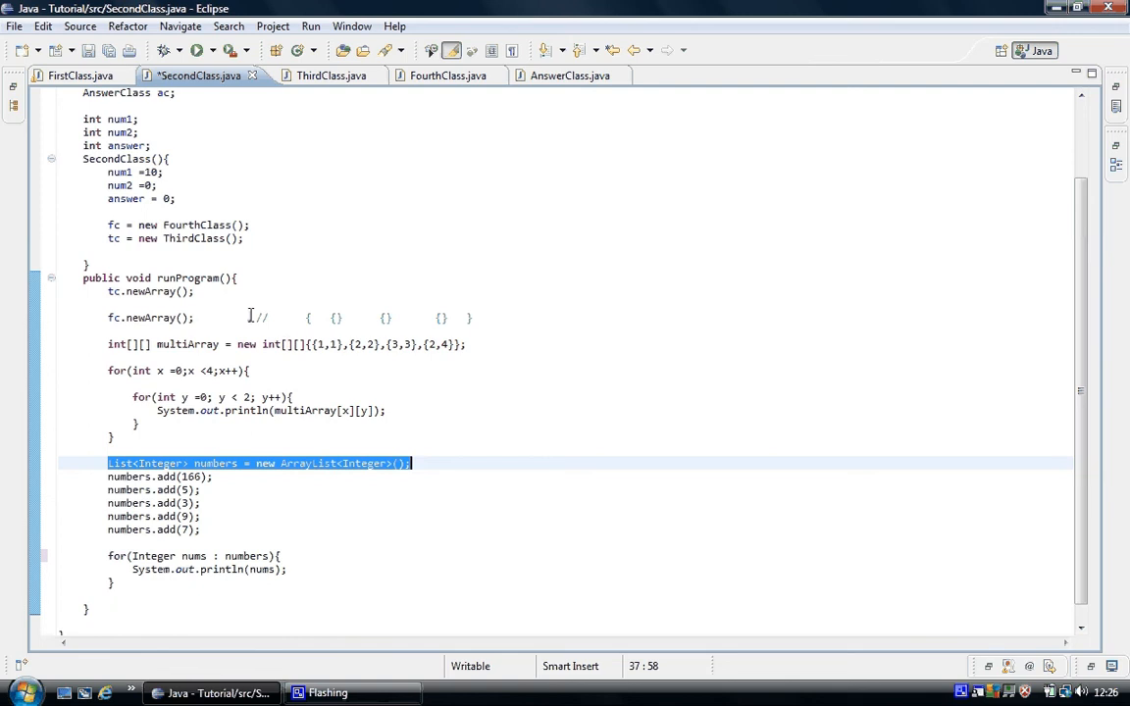
pyautogui.click(283, 502)
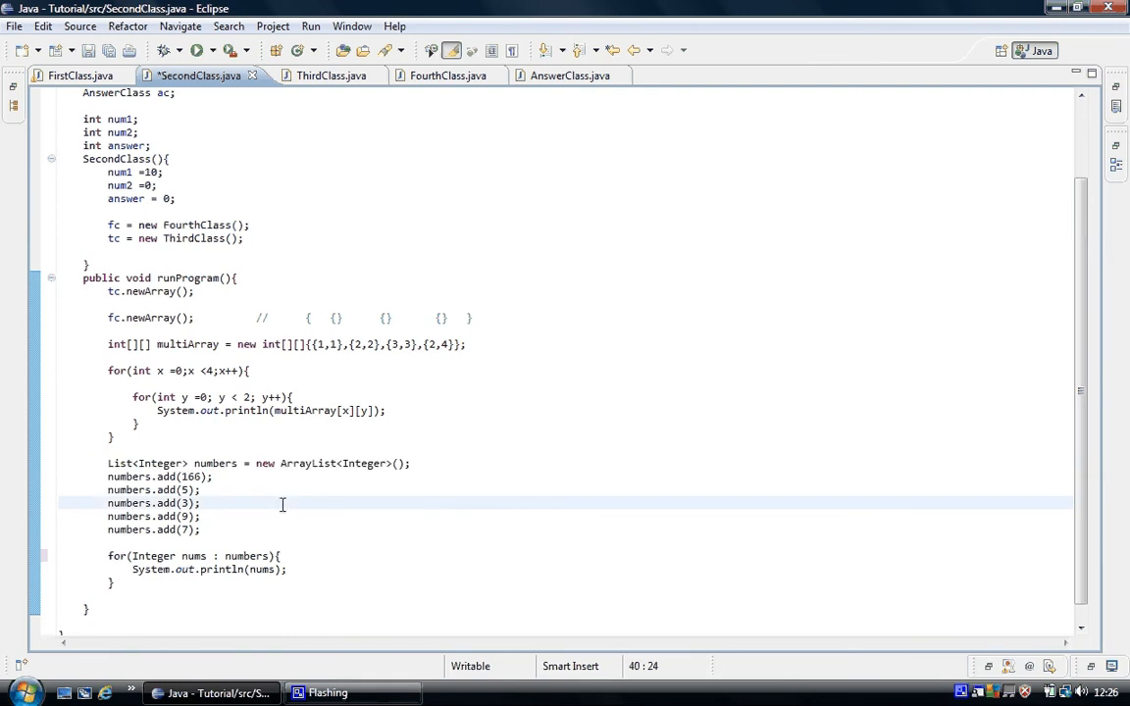
pyautogui.moveTo(122, 343)
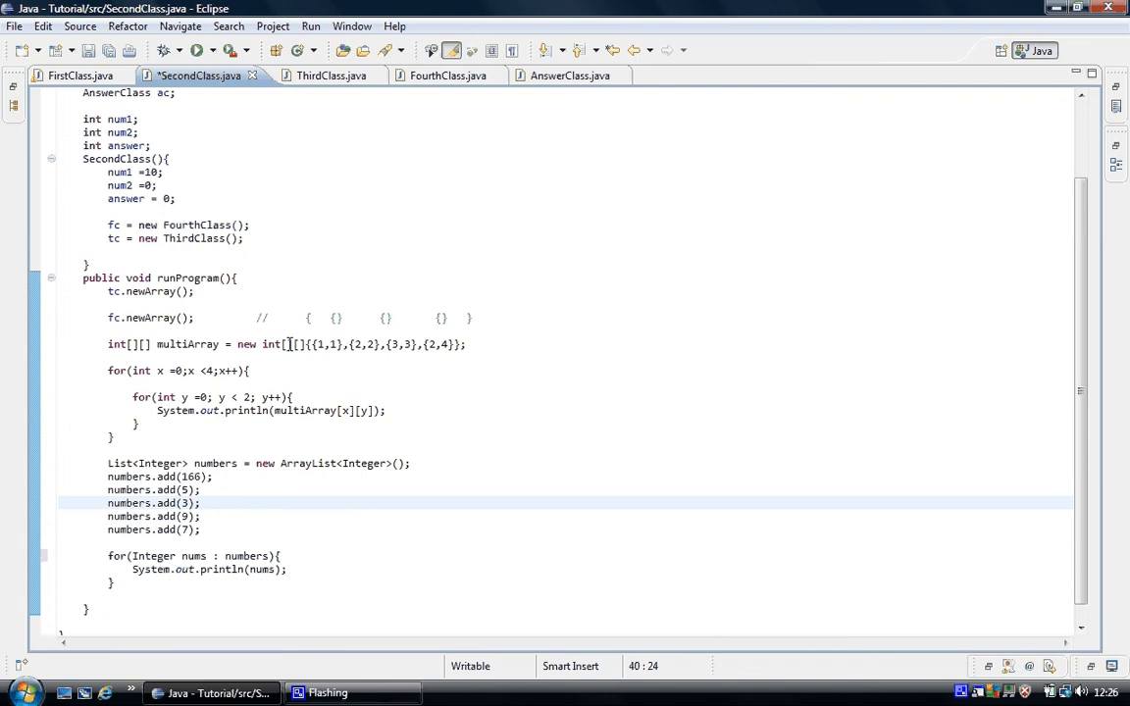
pyautogui.click(202, 502)
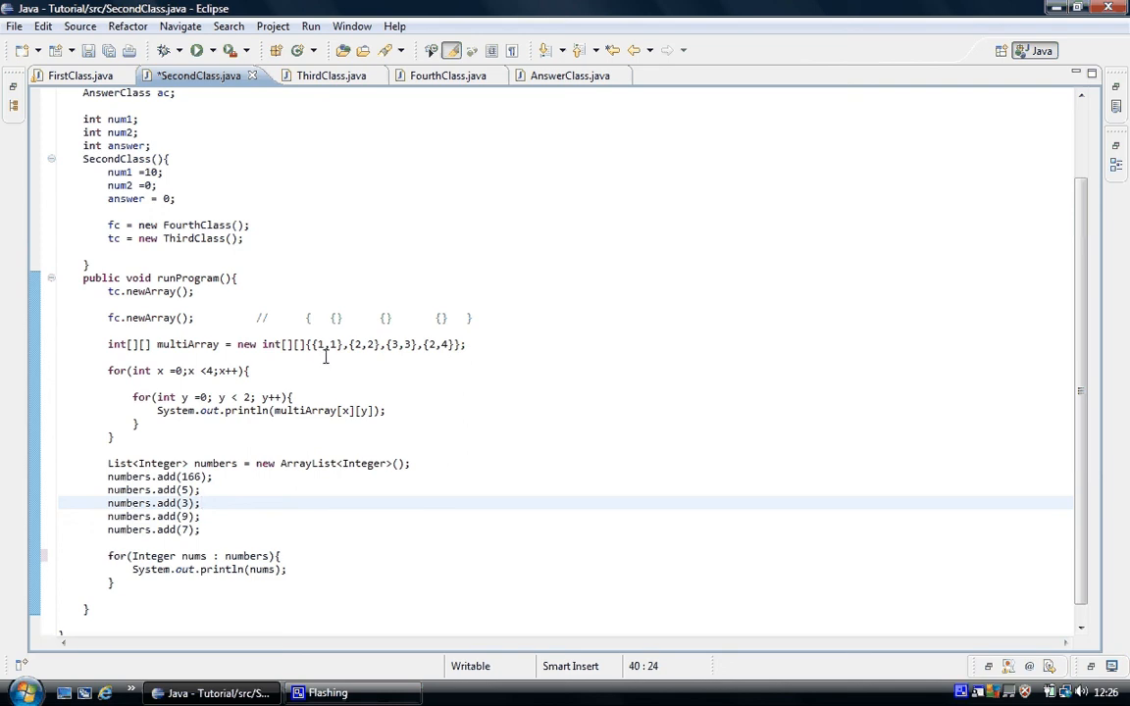
pyautogui.click(202, 502)
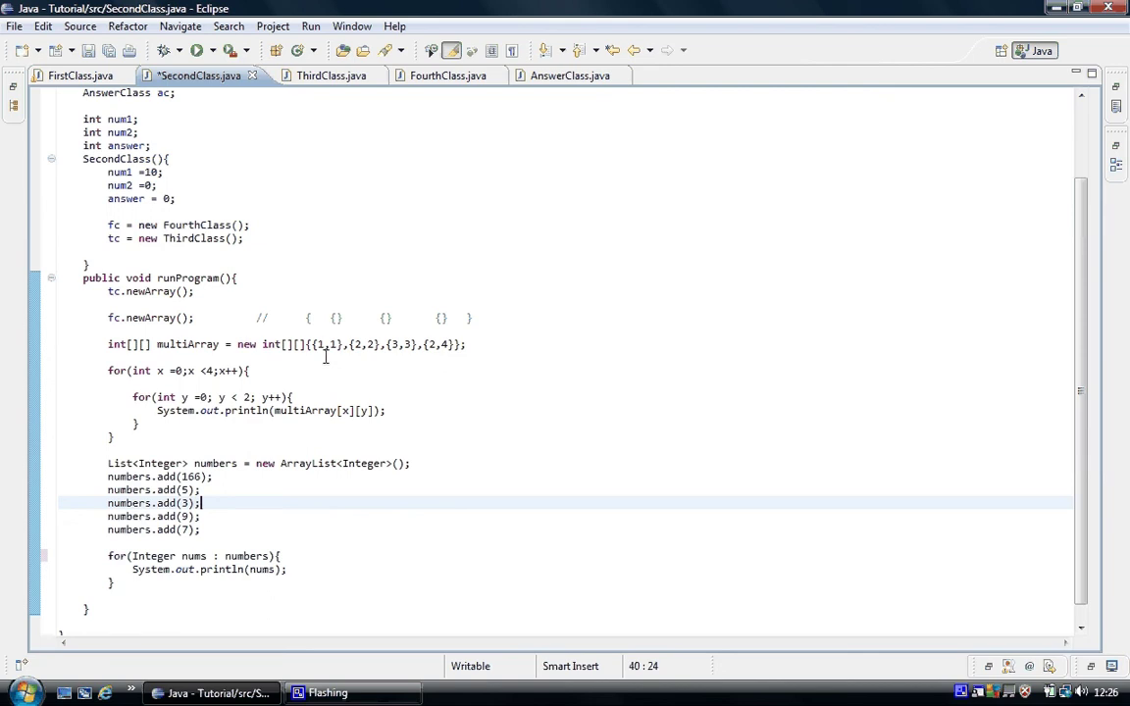
pyautogui.moveTo(175, 462)
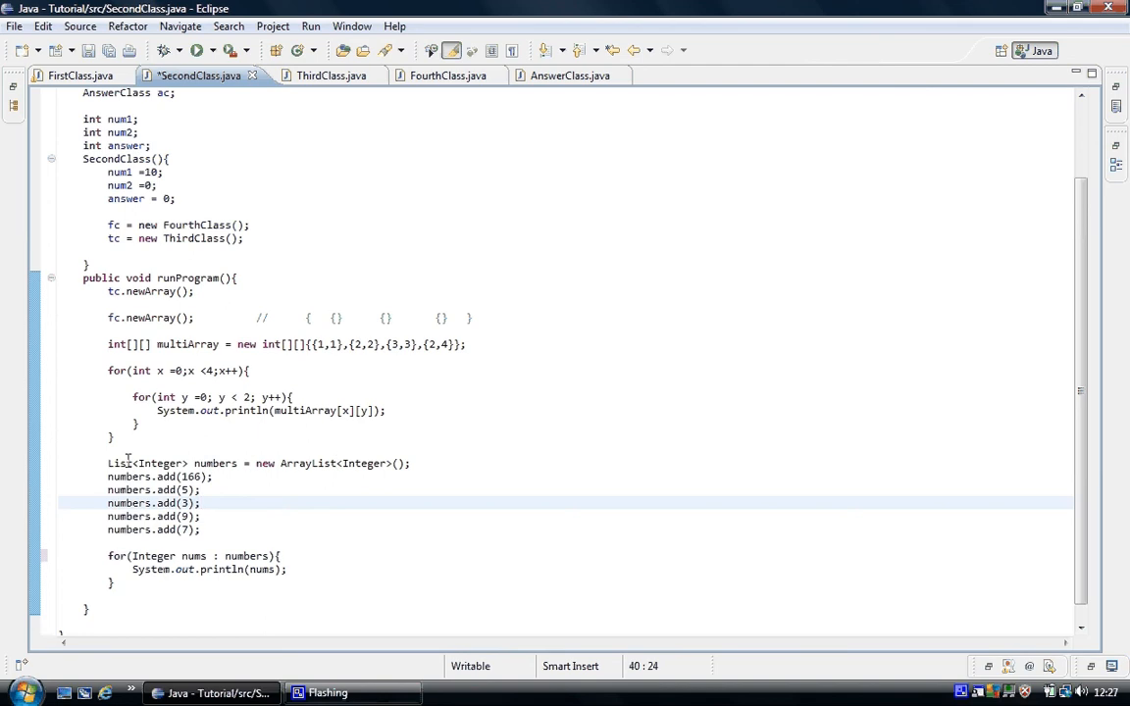
pyautogui.click(134, 463)
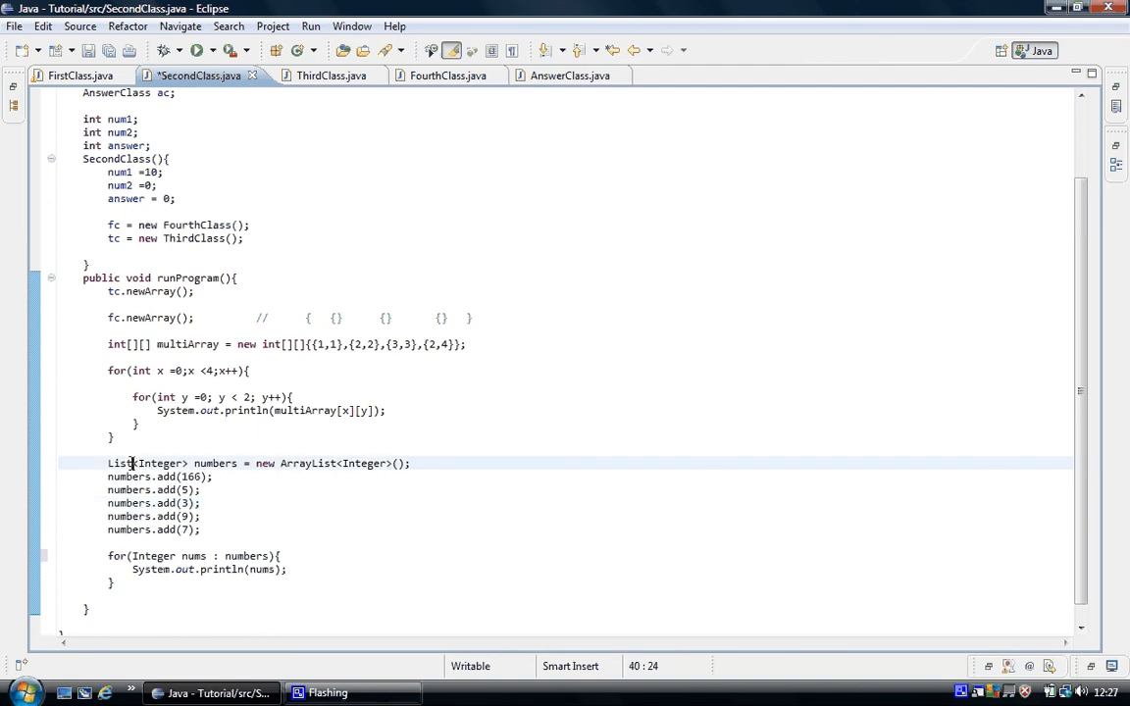
pyautogui.doubleClick(118, 463)
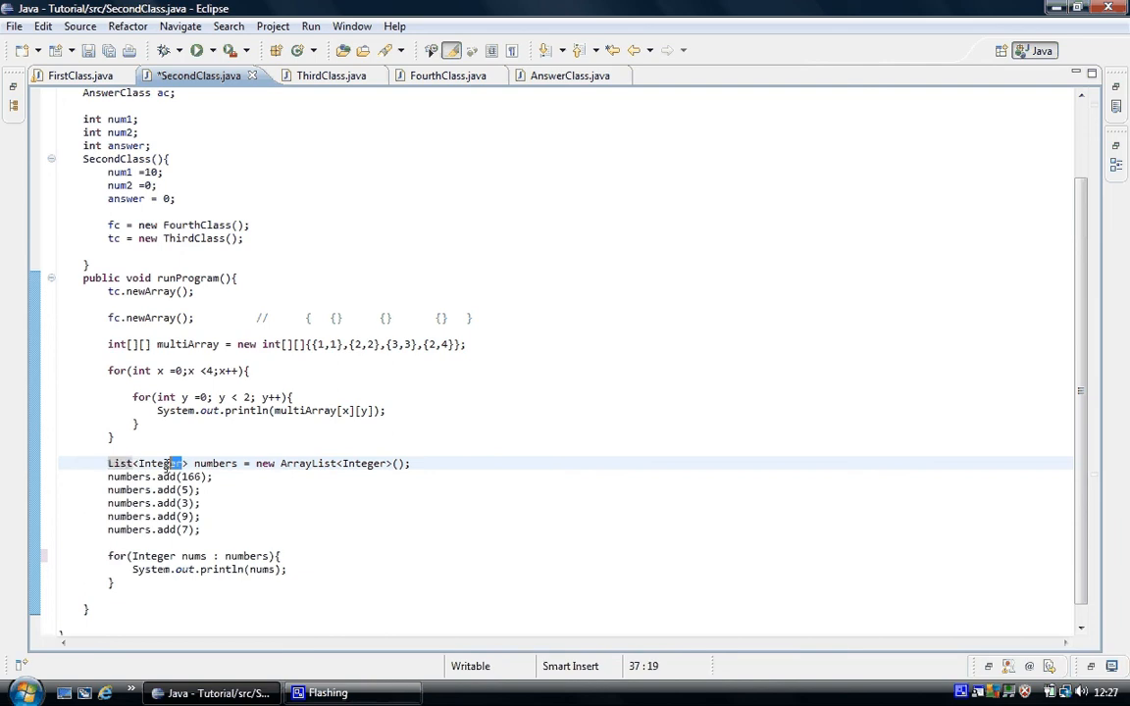
pyautogui.doubleClick(159, 463)
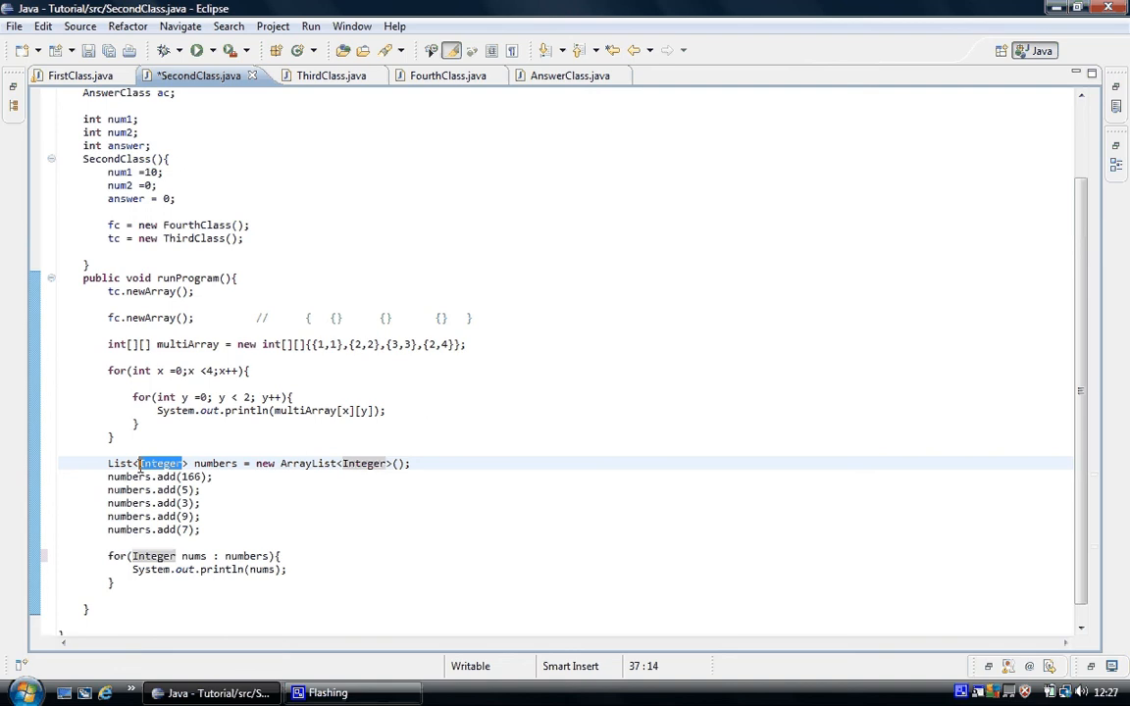
pyautogui.moveTo(159, 463)
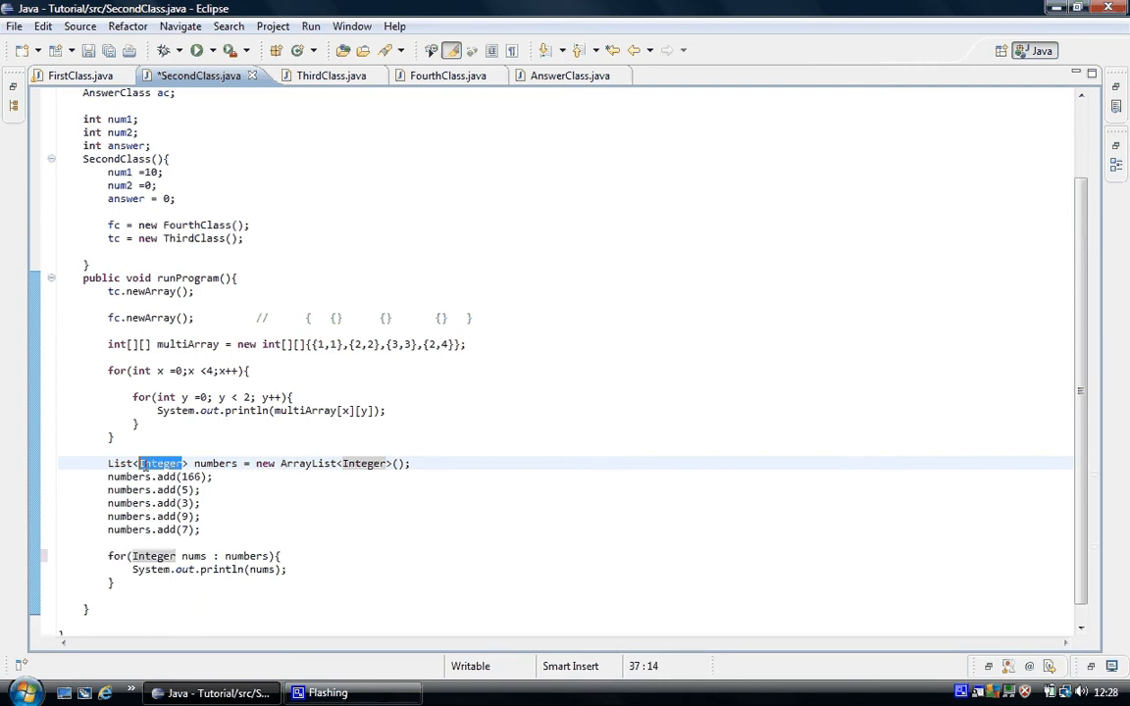
# Mark the numbers variable, the ArrayList class name and its Integer type argument.
pyautogui.doubleClick(215, 463)
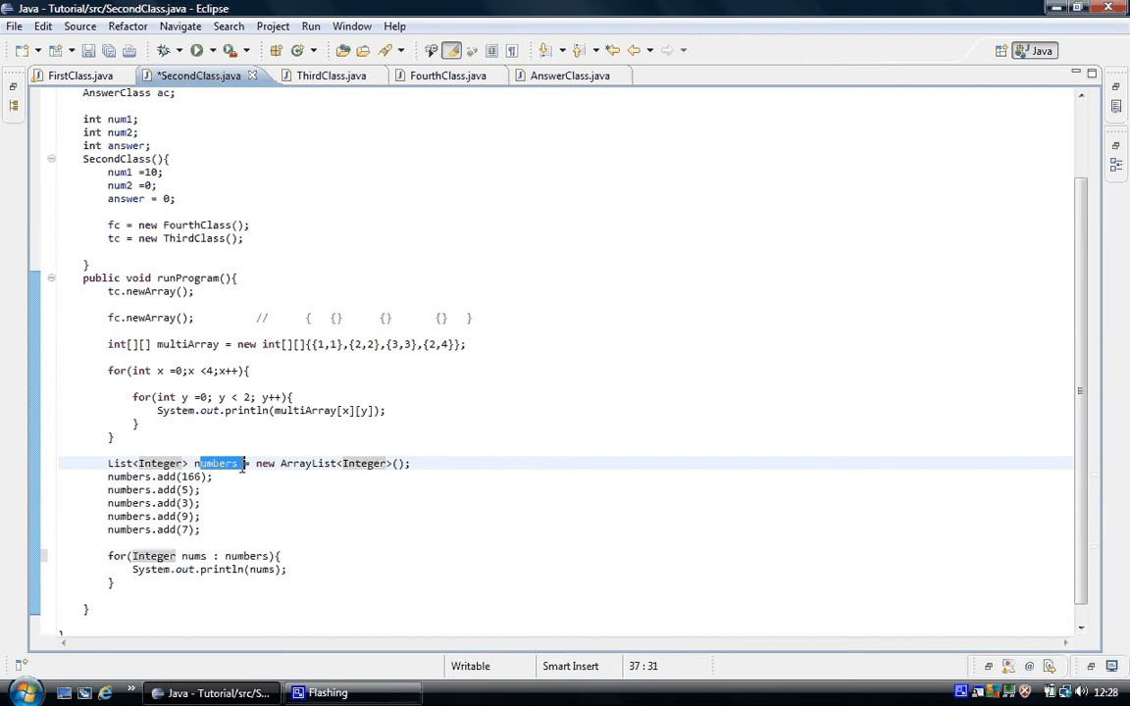
pyautogui.press('Left')
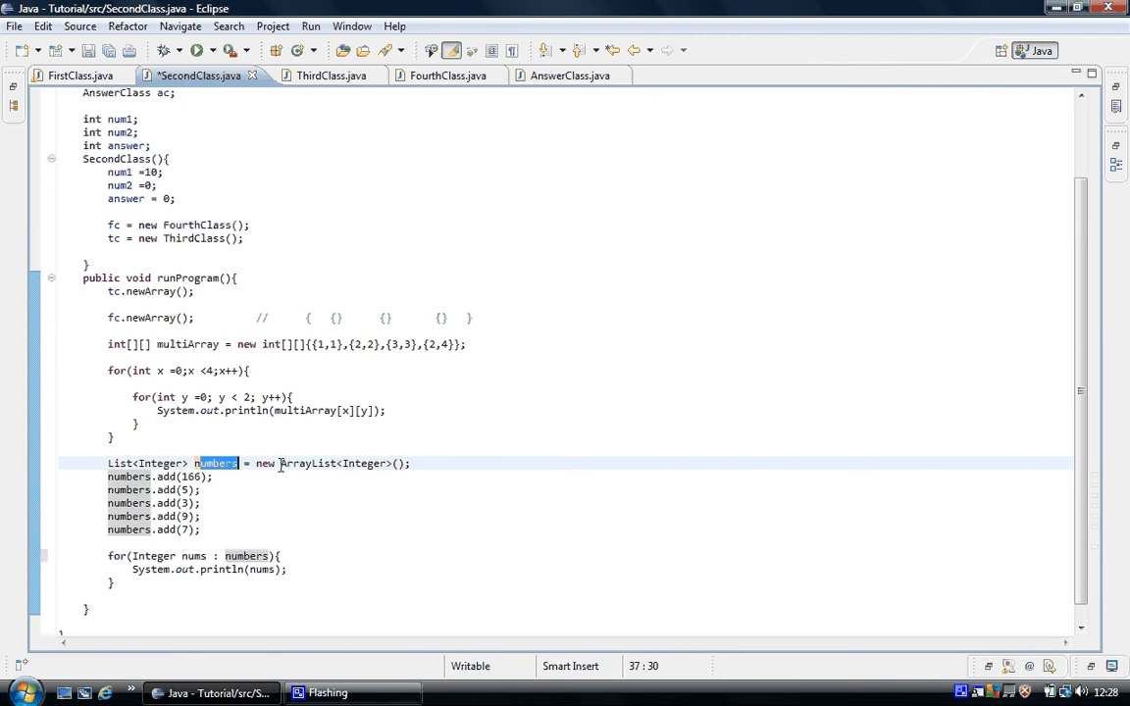
pyautogui.doubleClick(306, 463)
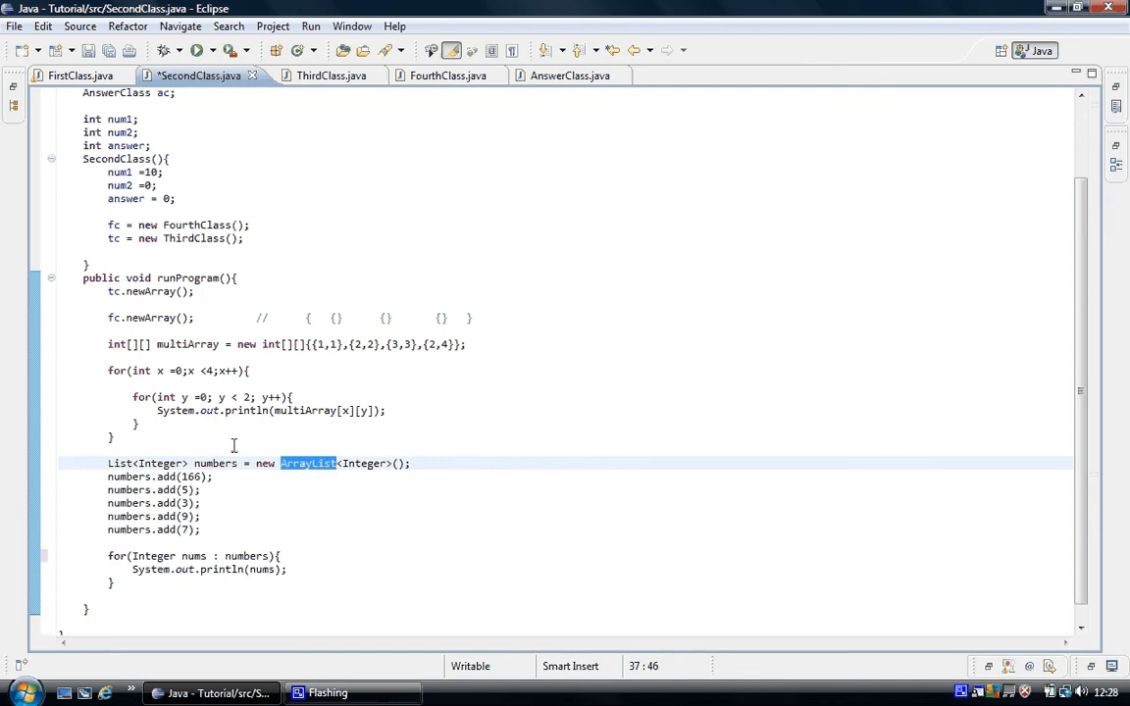
pyautogui.moveTo(153, 447)
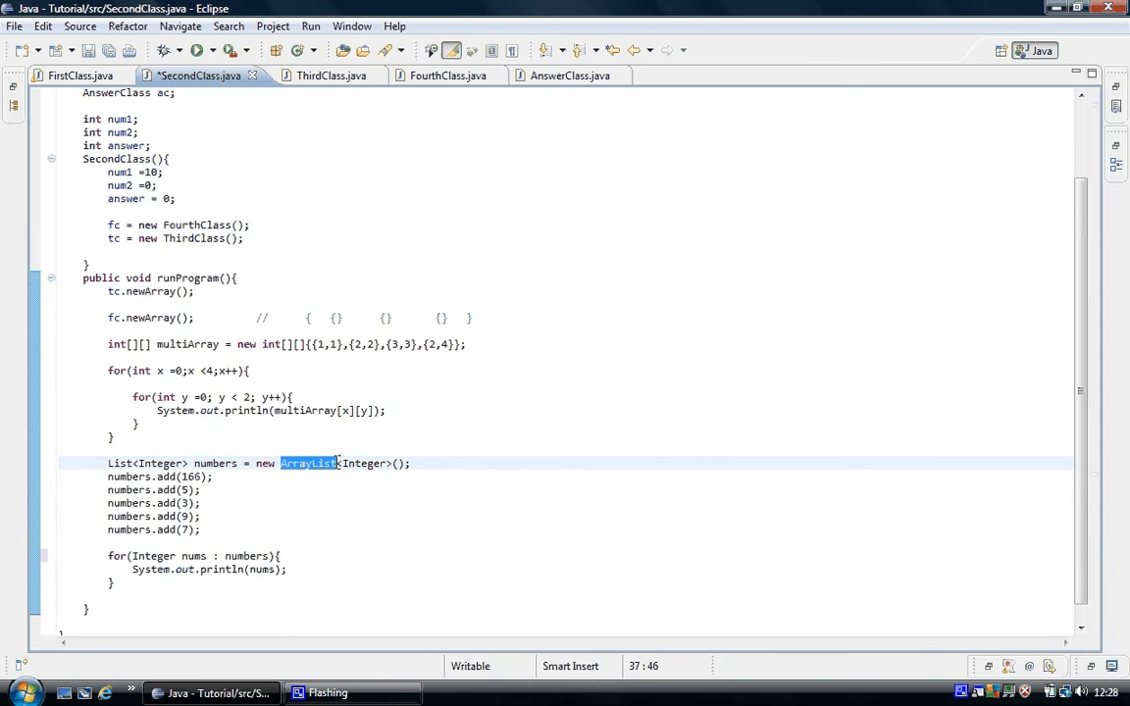
pyautogui.click(389, 463)
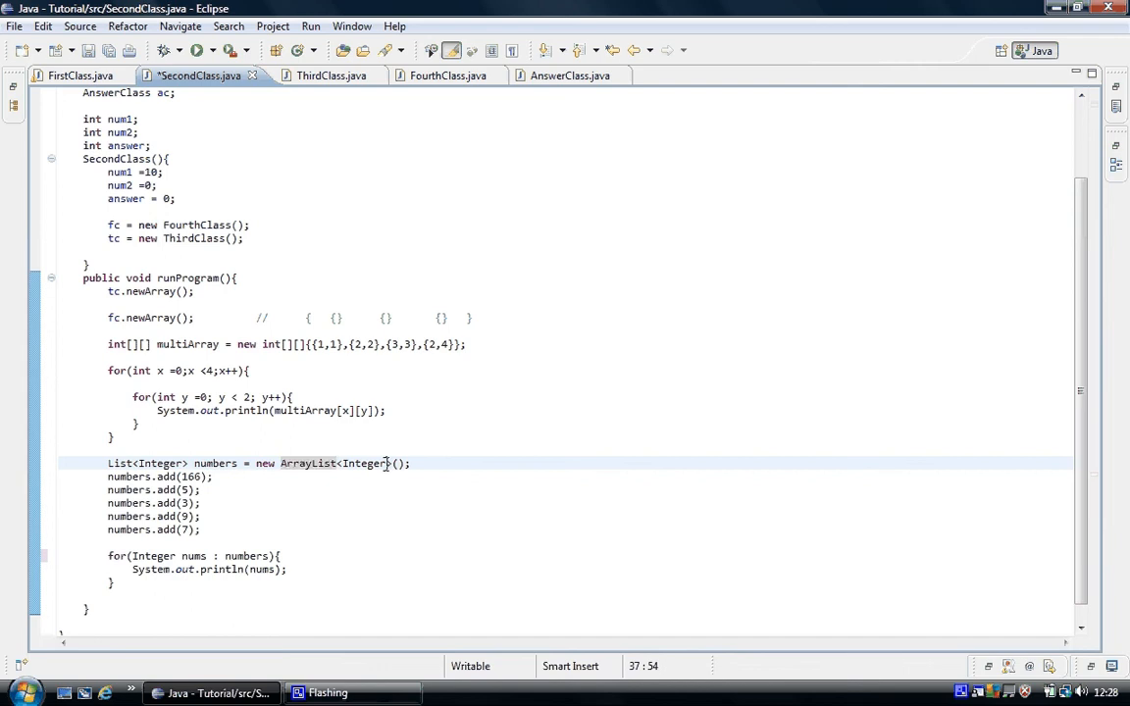
pyautogui.doubleClick(365, 463)
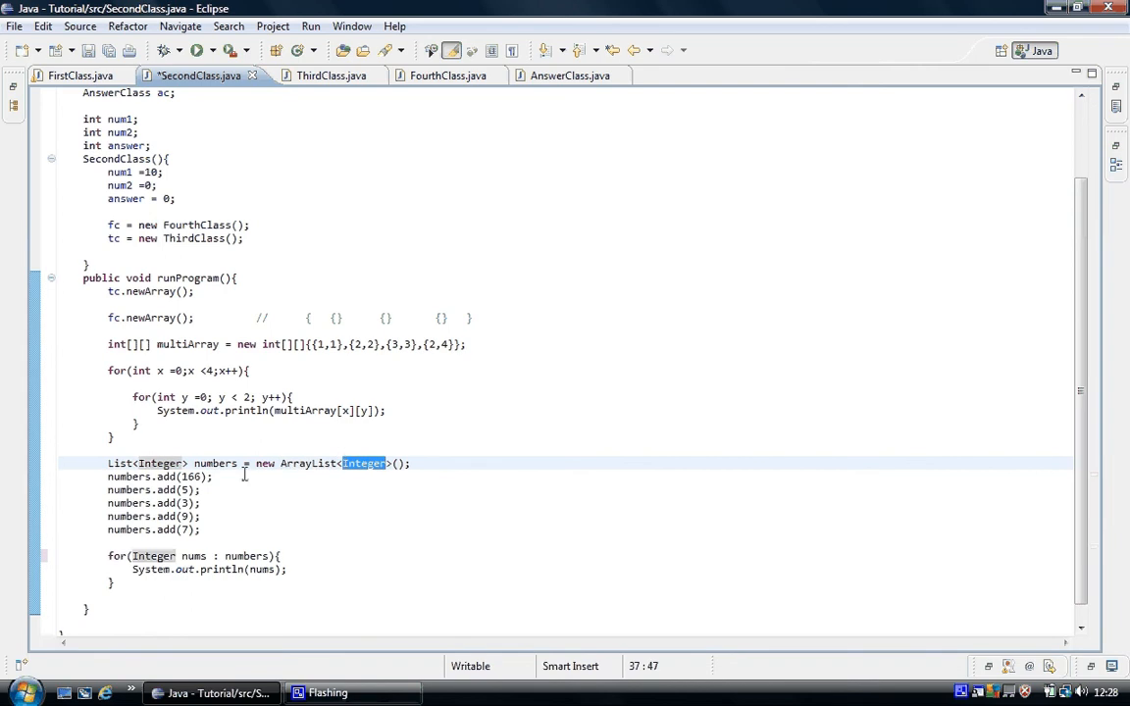
pyautogui.moveTo(234, 504)
pyautogui.write('numbers.')
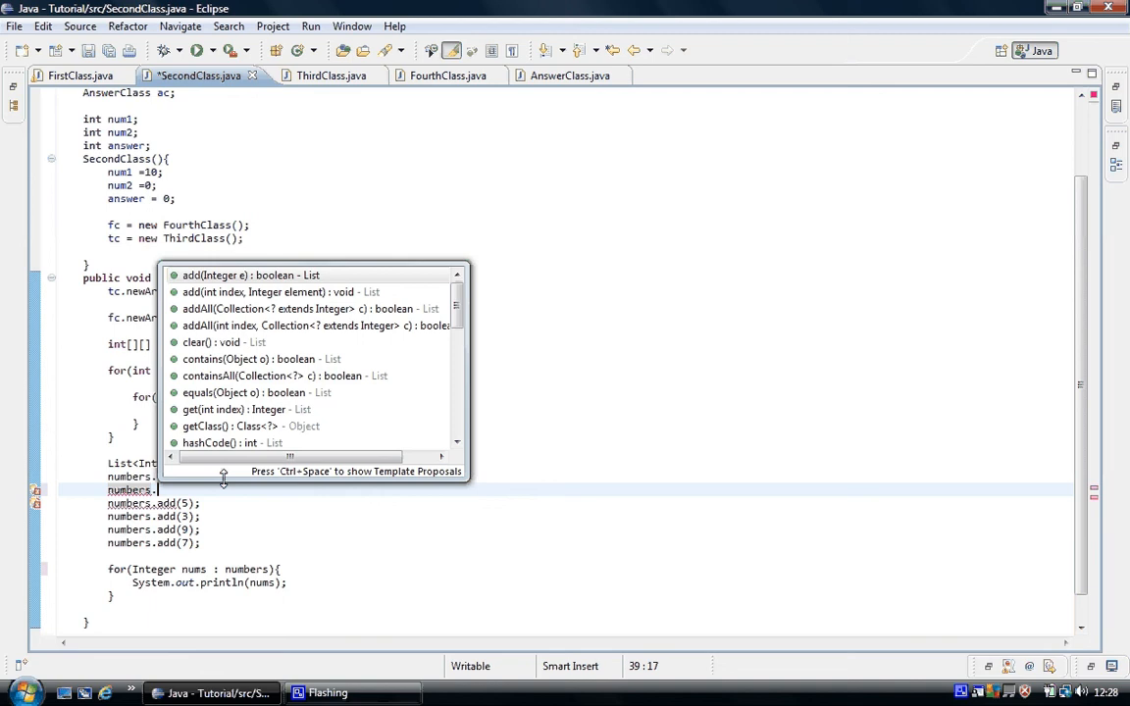
# Add a new numbers.add(333) call on a fresh line after numbers.add(166).
pyautogui.write('a')
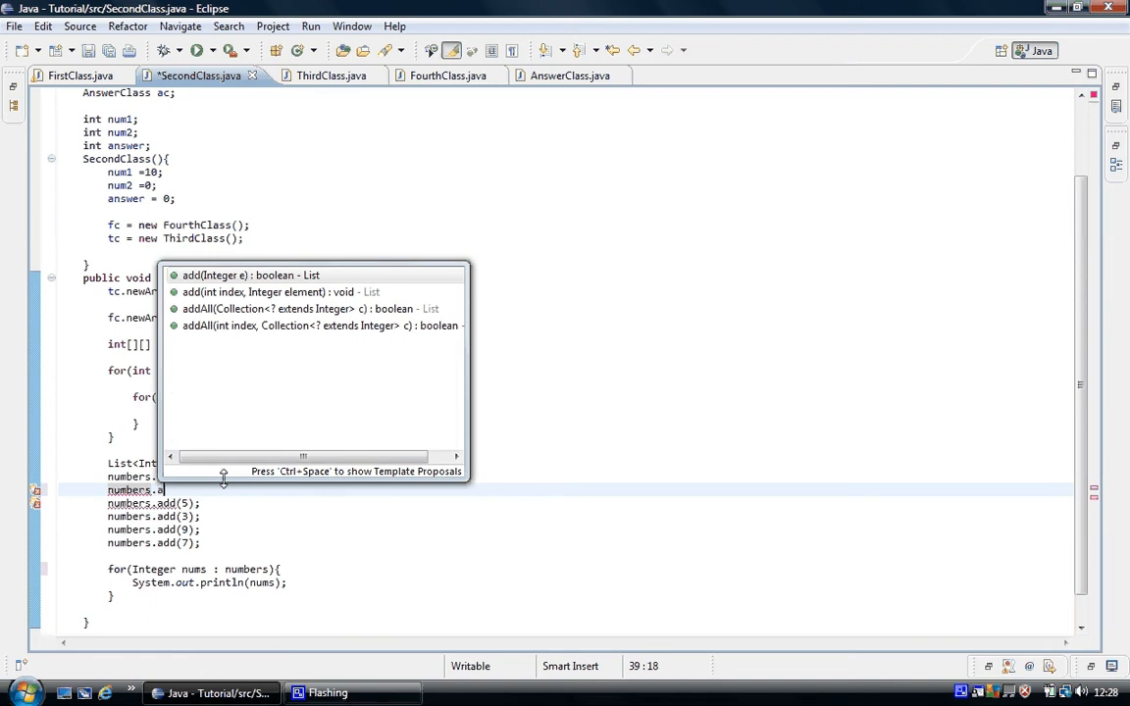
pyautogui.write('dd(e')
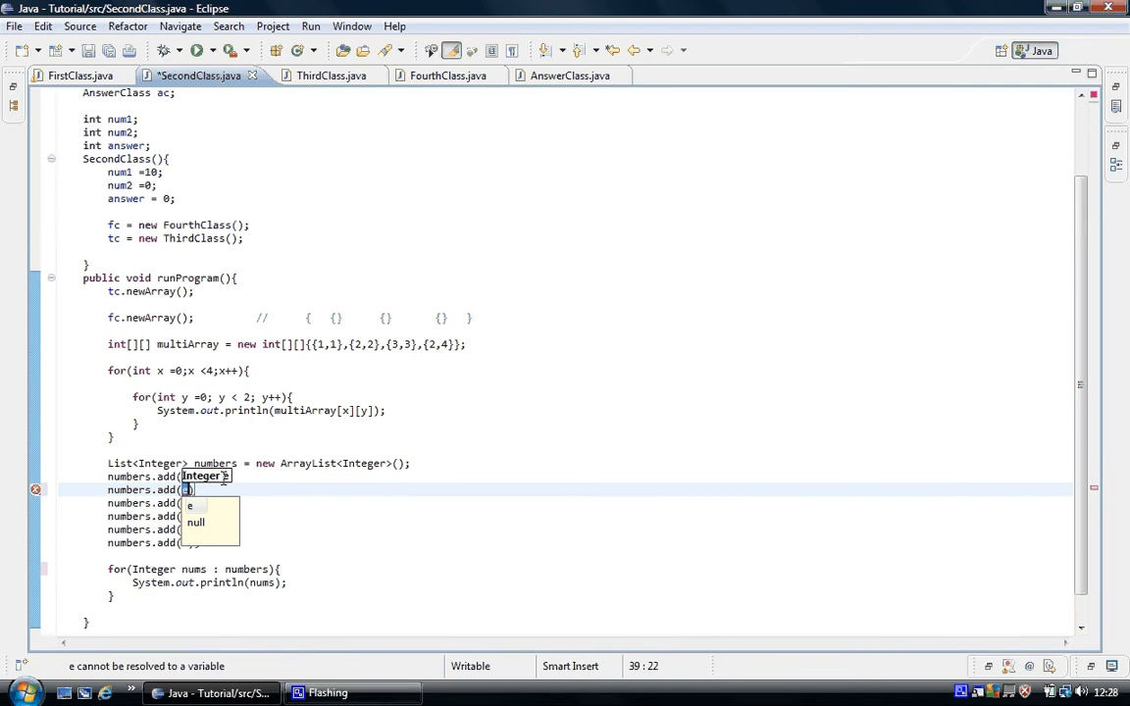
pyautogui.write('333')
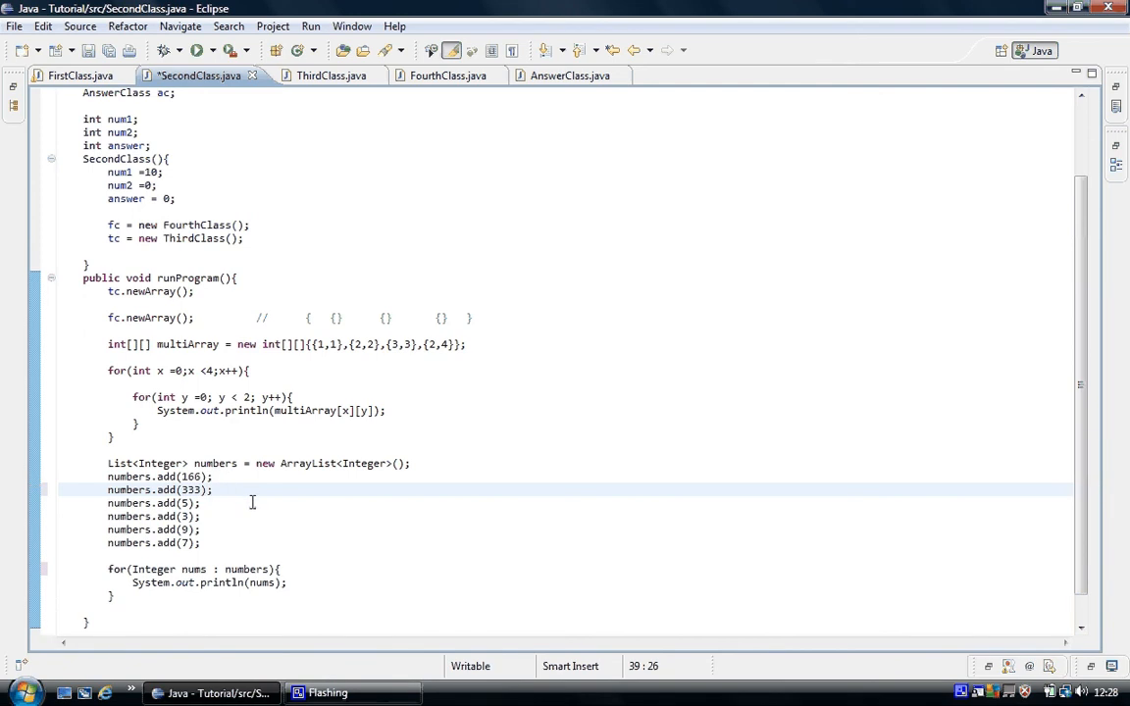
pyautogui.moveTo(161, 443)
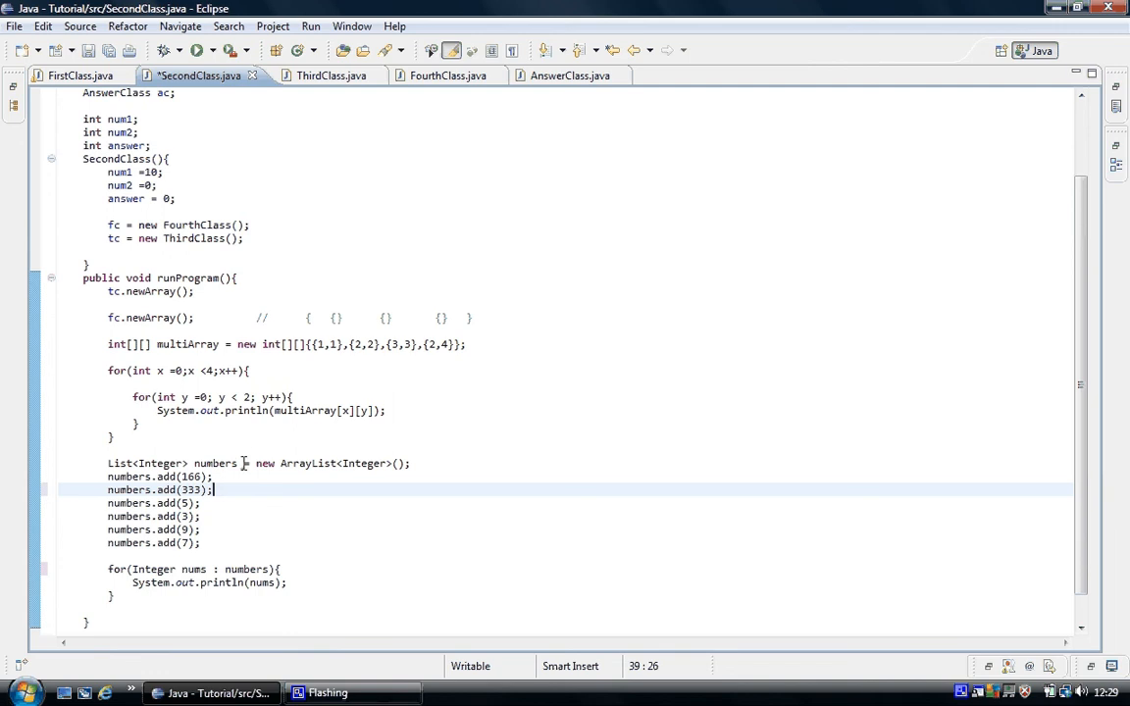
pyautogui.moveTo(215, 463)
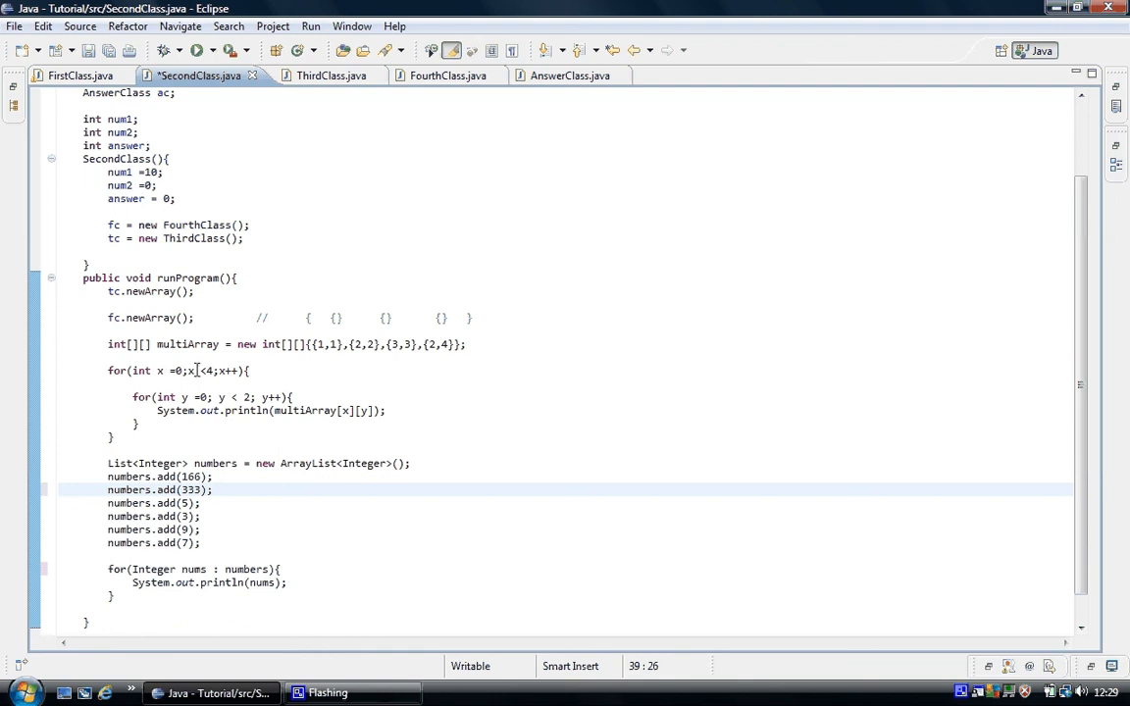
pyautogui.moveTo(192, 371)
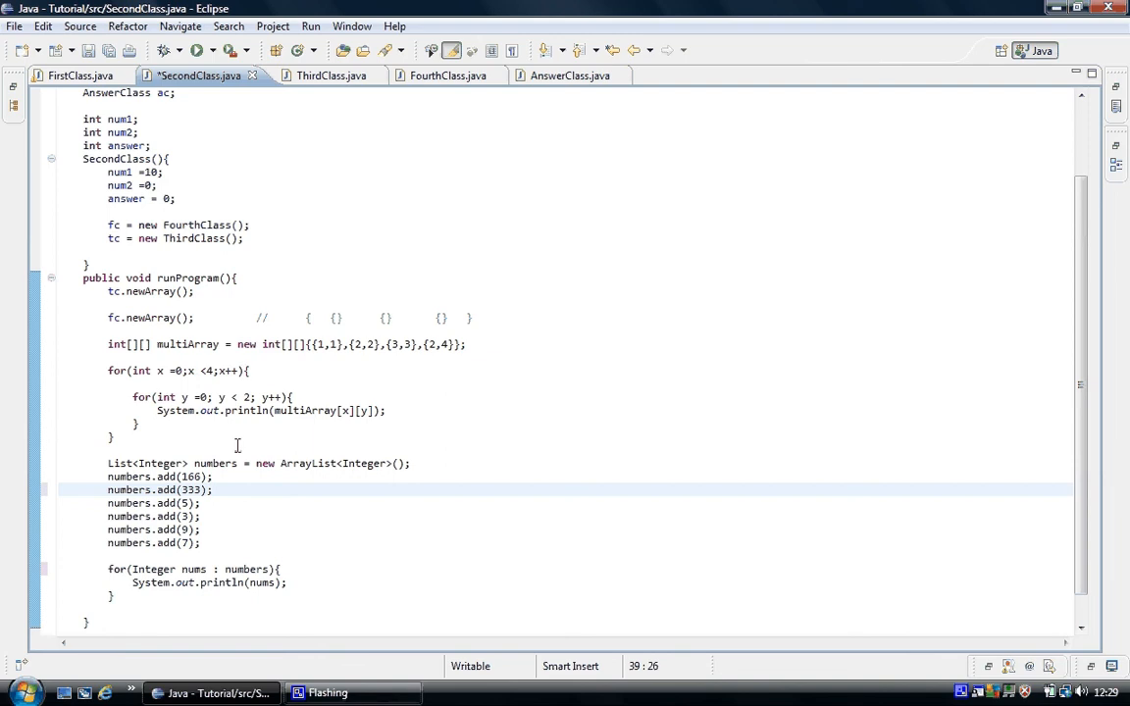
pyautogui.moveTo(219, 553)
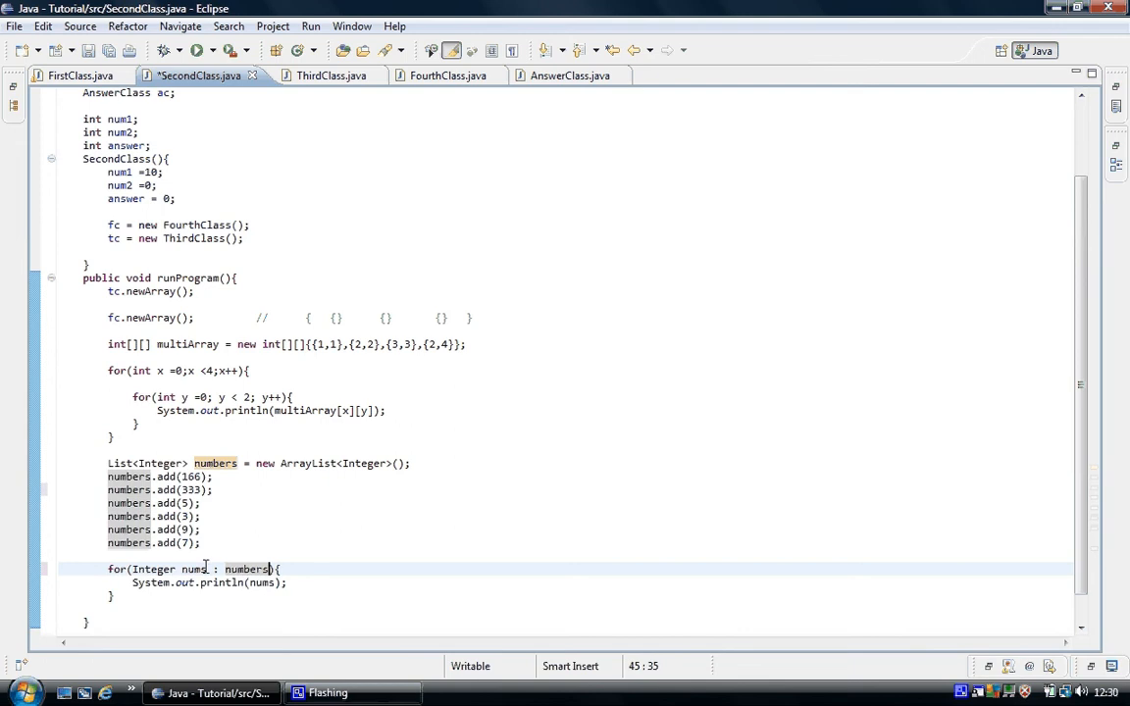
# Highlight the nums loop variable uses and save SecondClass.java.
pyautogui.doubleClick(192, 569)
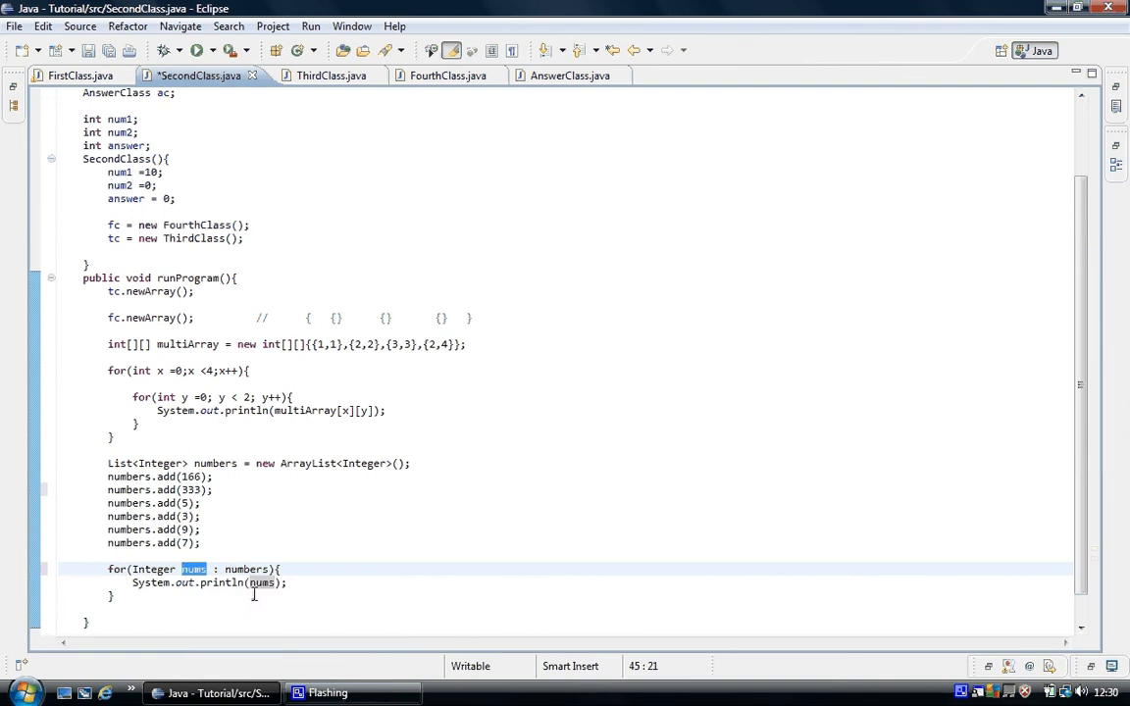
pyautogui.moveTo(192, 569)
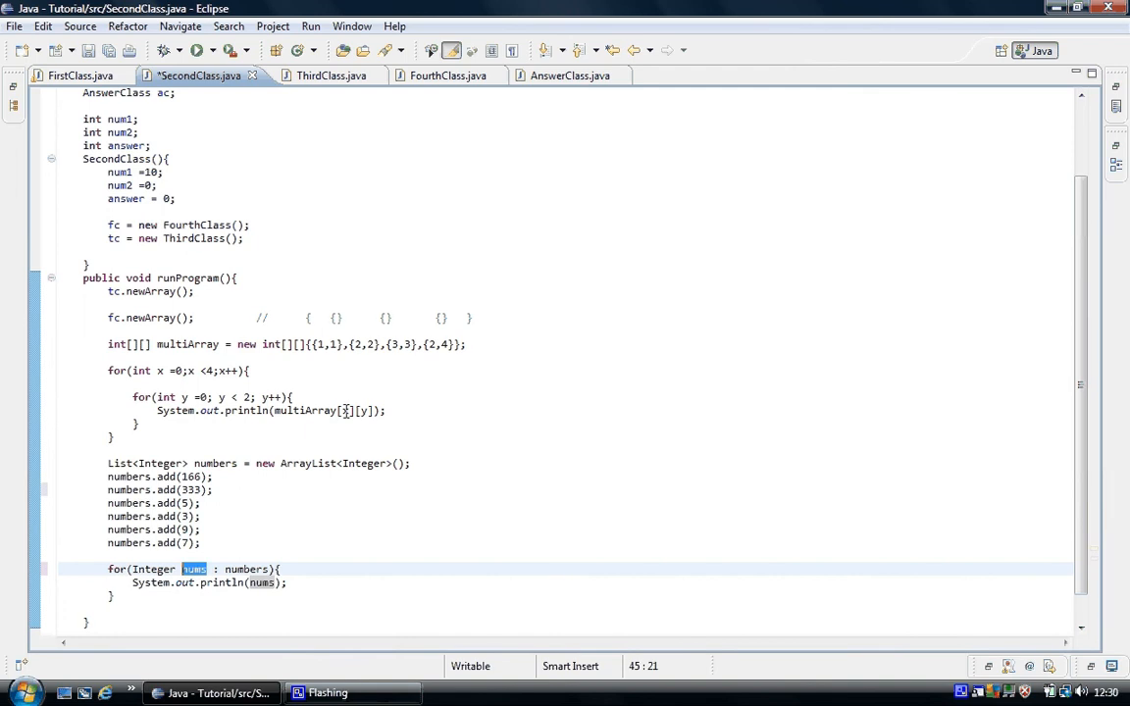
pyautogui.moveTo(346, 410)
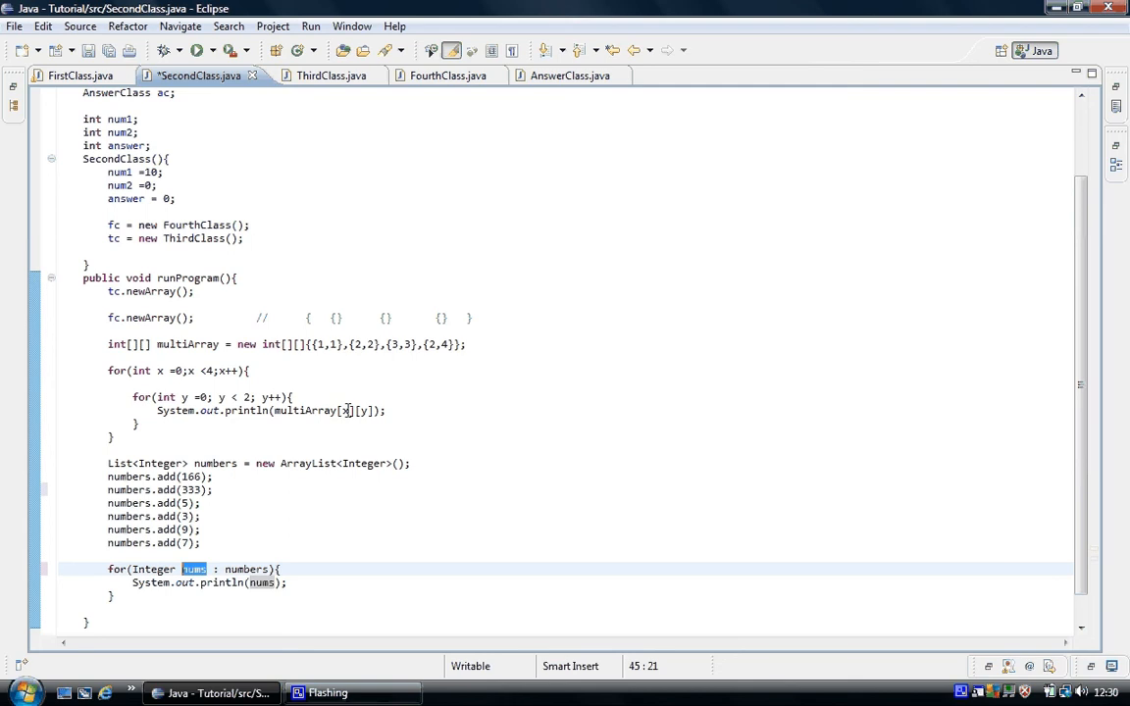
pyautogui.moveTo(192, 569)
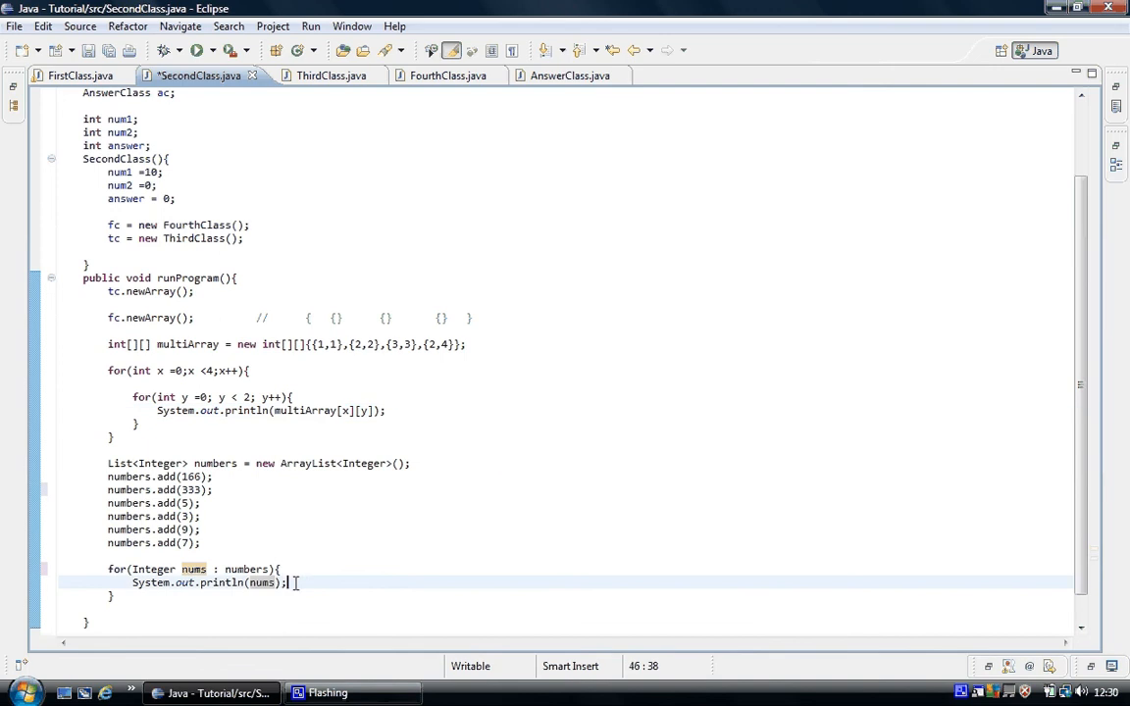
pyautogui.doubleClick(260, 582)
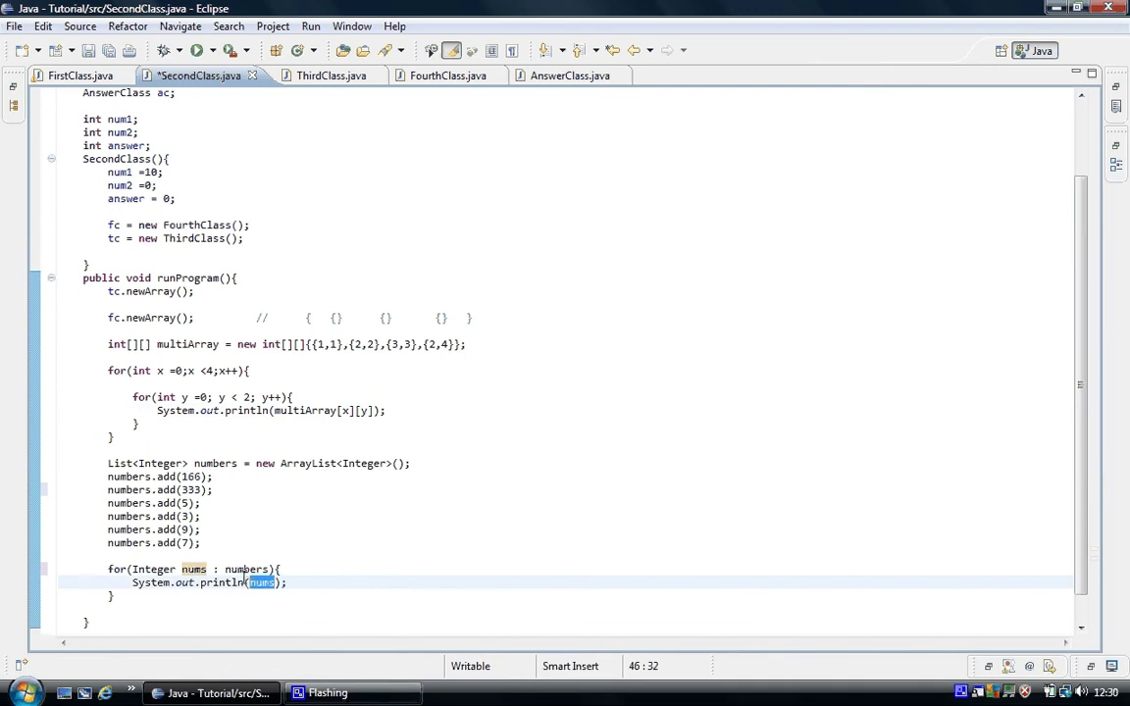
pyautogui.moveTo(243, 582)
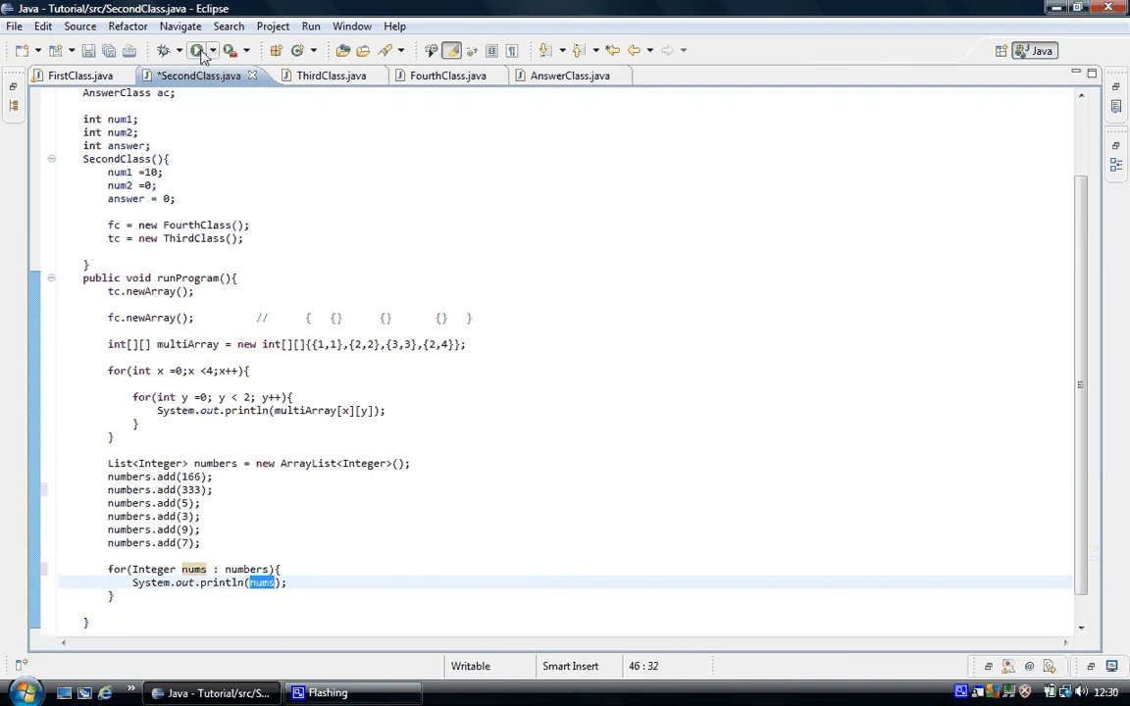
pyautogui.click(197, 51)
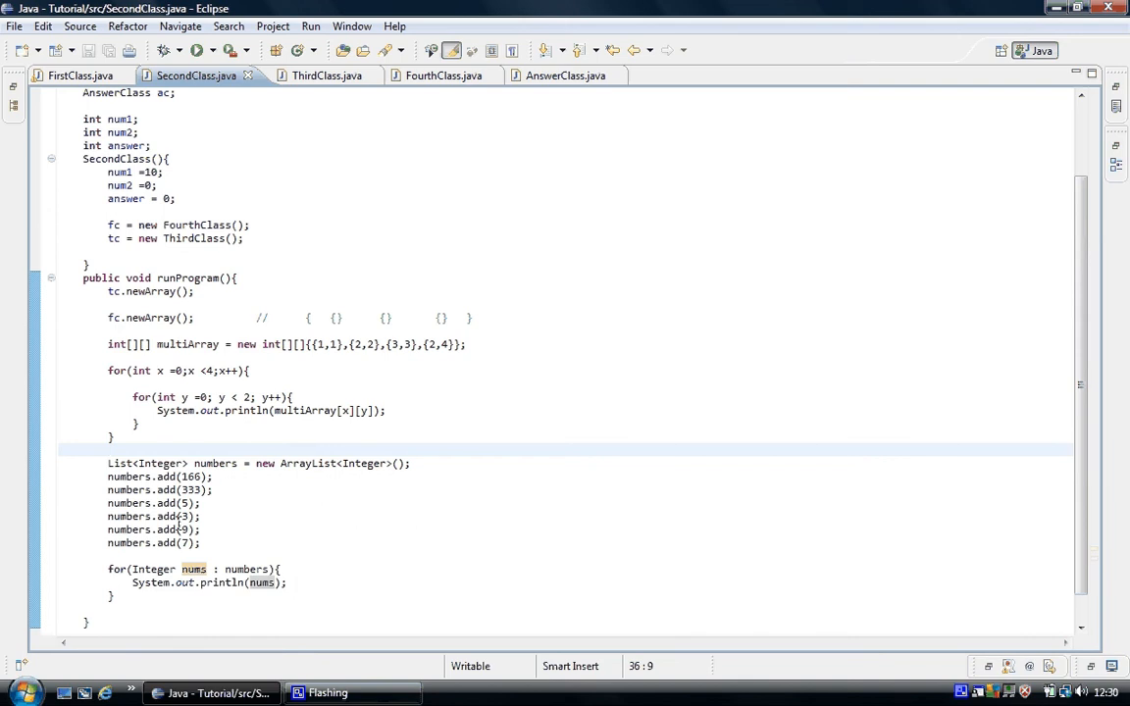
# Write a new numbers.add(919); line following numbers.add(7).
pyautogui.click(185, 529)
pyautogui.write('19')
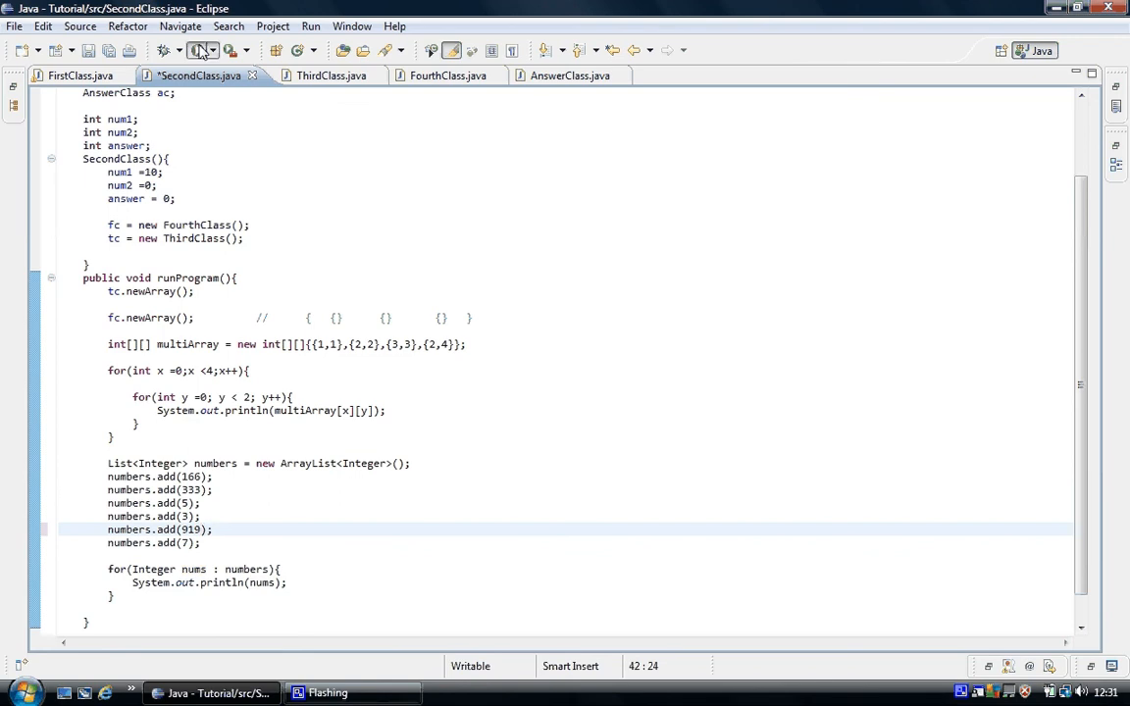
pyautogui.click(192, 51)
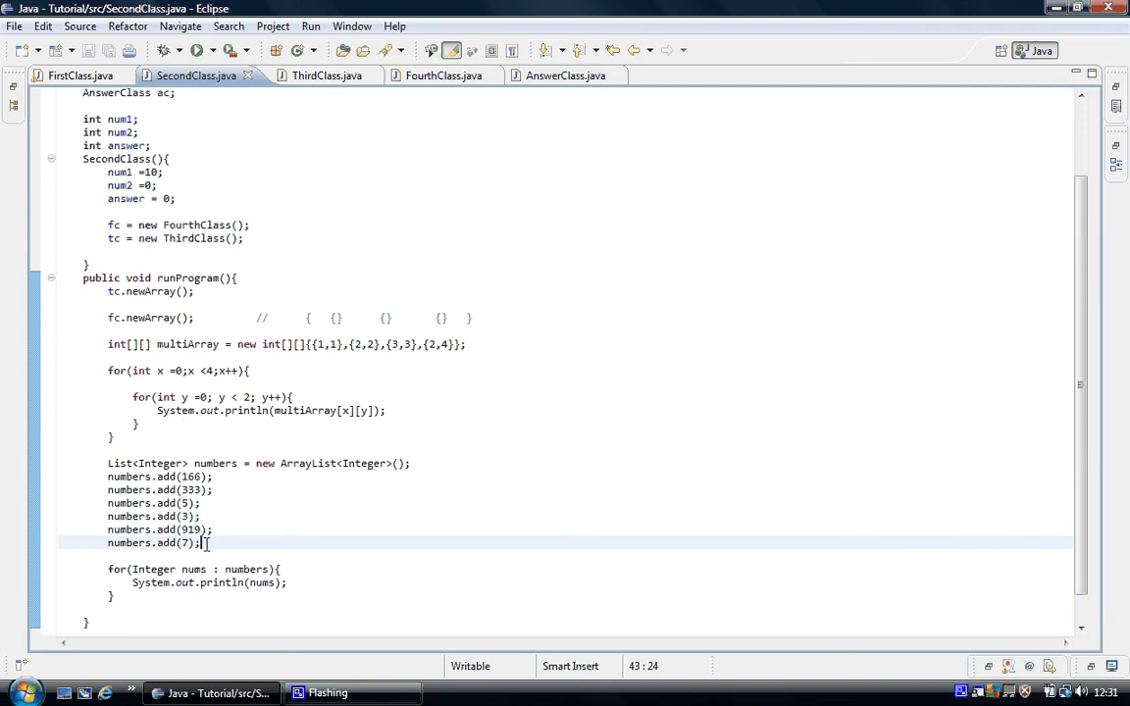
pyautogui.write('numbers.add(919);')
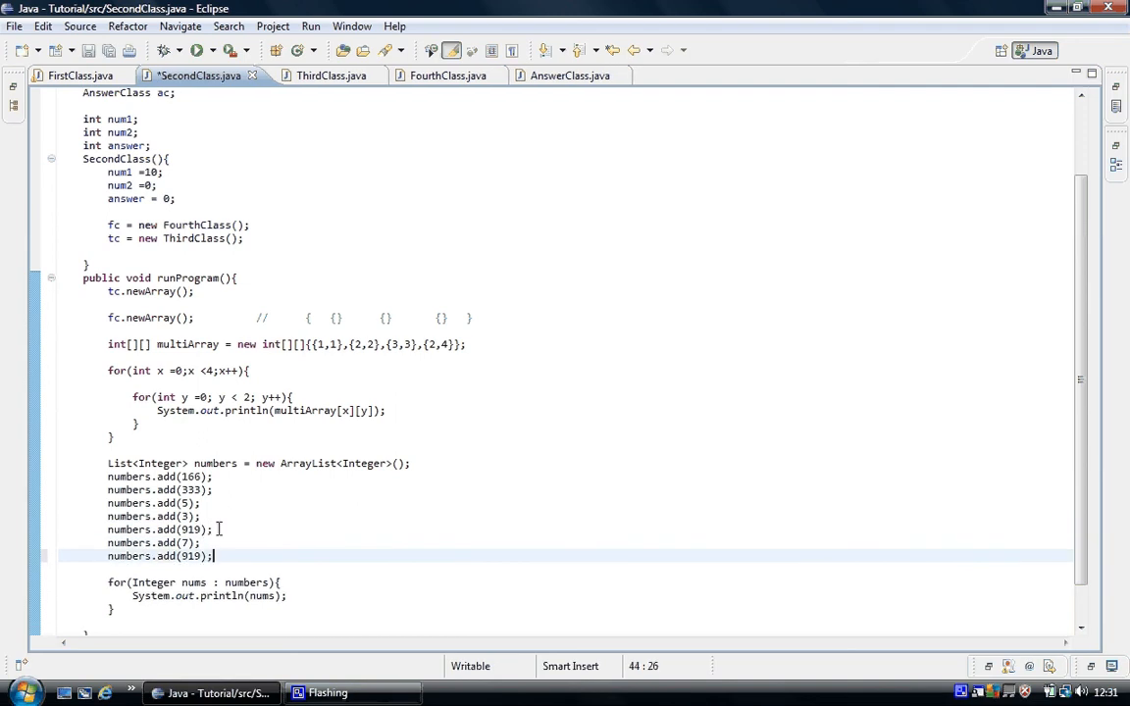
pyautogui.moveTo(324, 389)
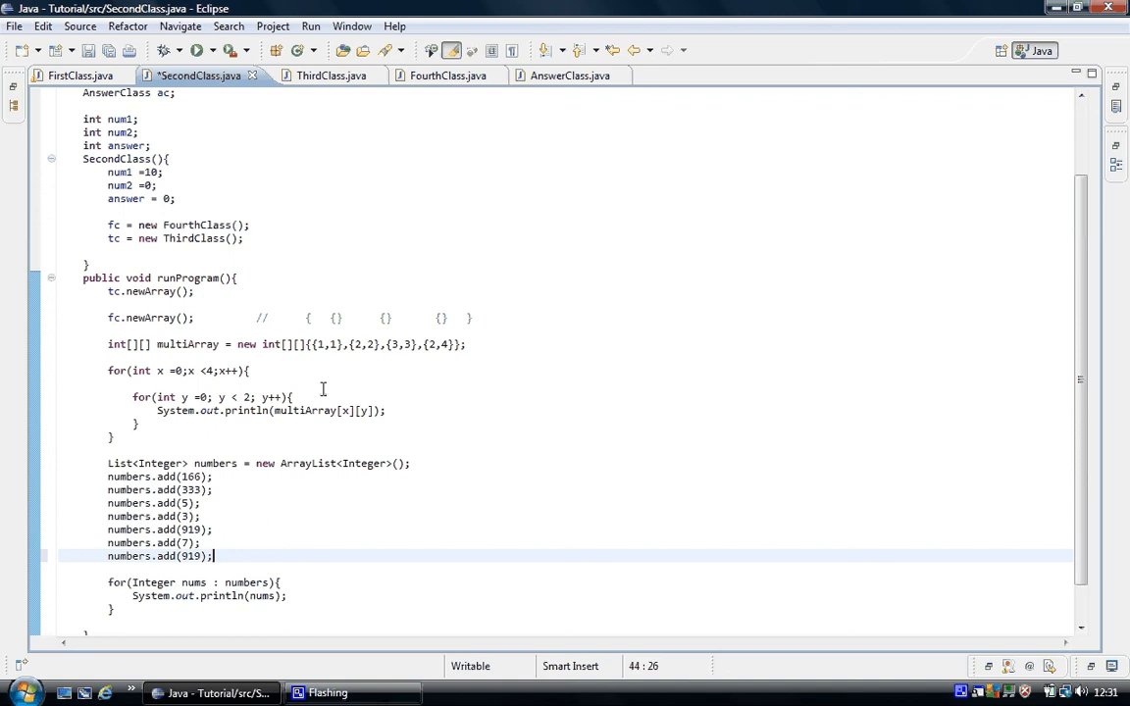
pyautogui.moveTo(208, 361)
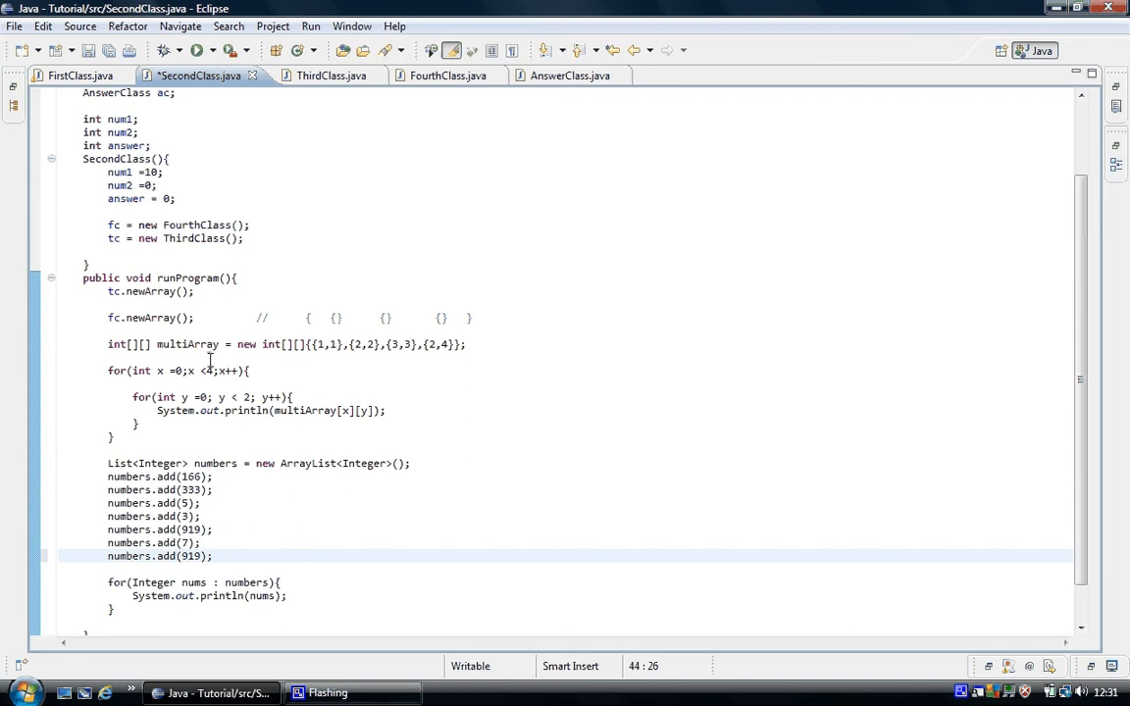
pyautogui.moveTo(200, 345)
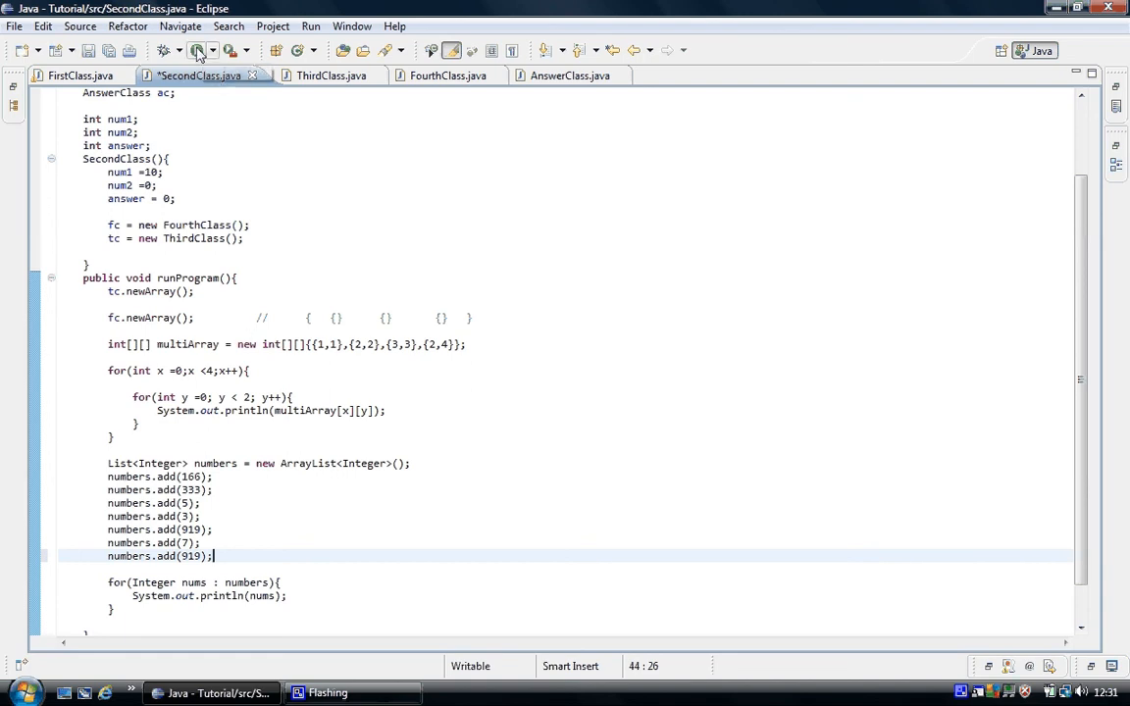
# Save SecondClass.java with the last call reading numbers.add(1919).
pyautogui.click(196, 51)
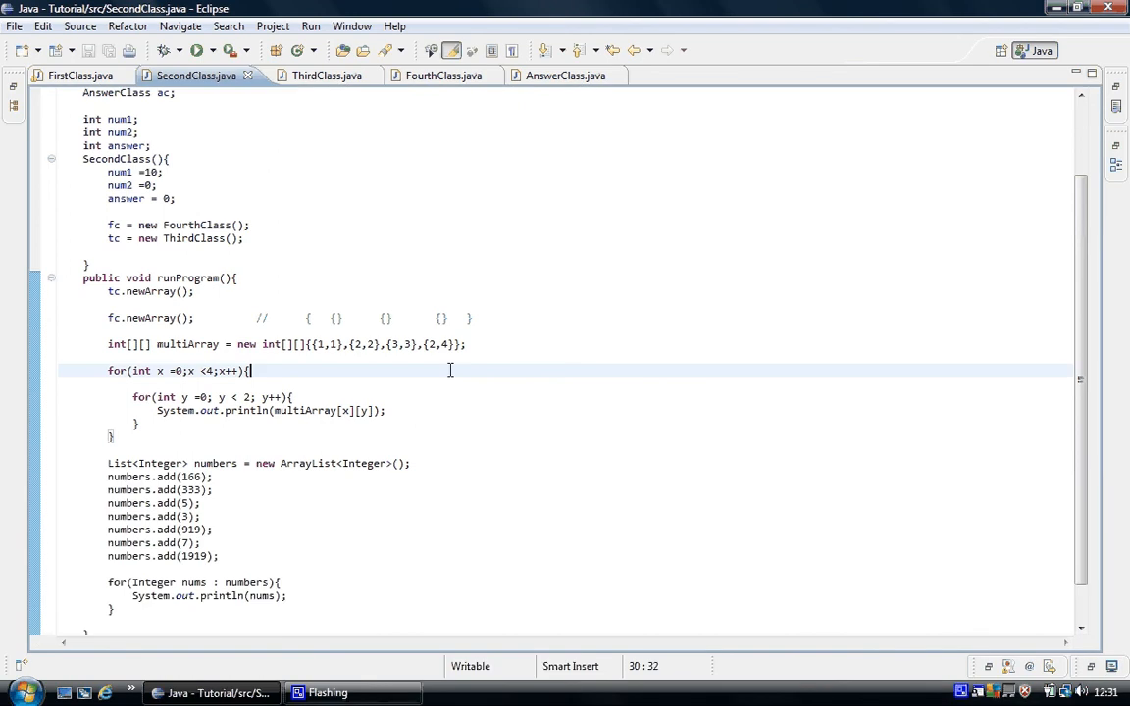
pyautogui.moveTo(149, 455)
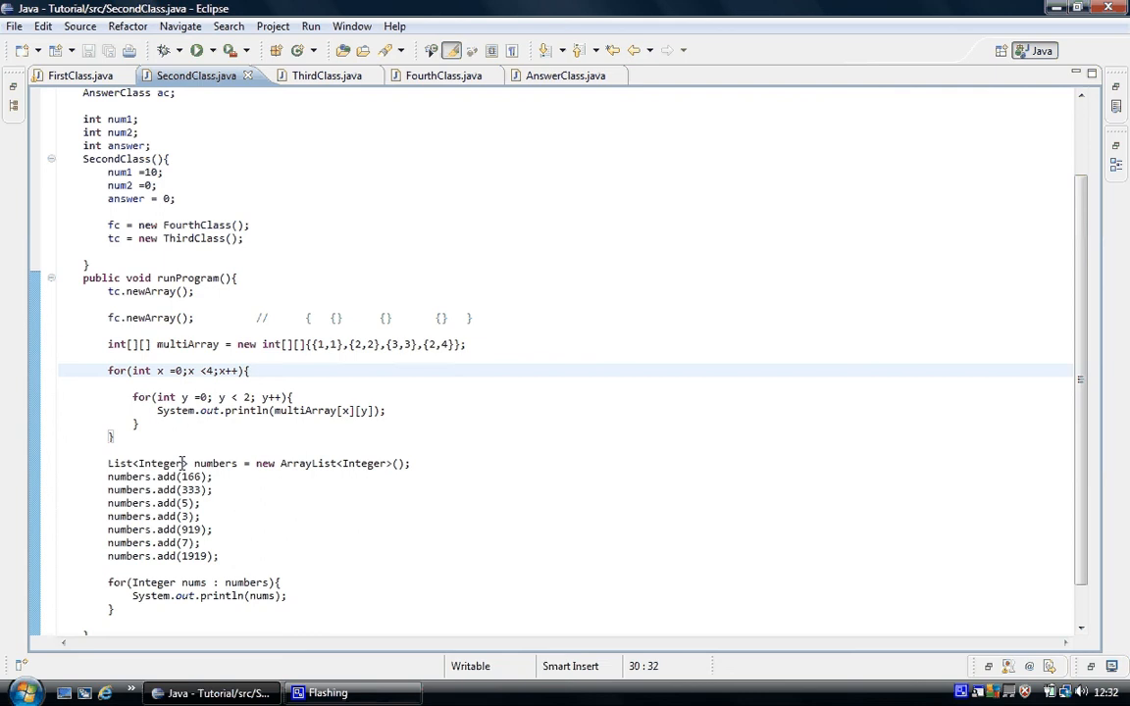
pyautogui.click(249, 371)
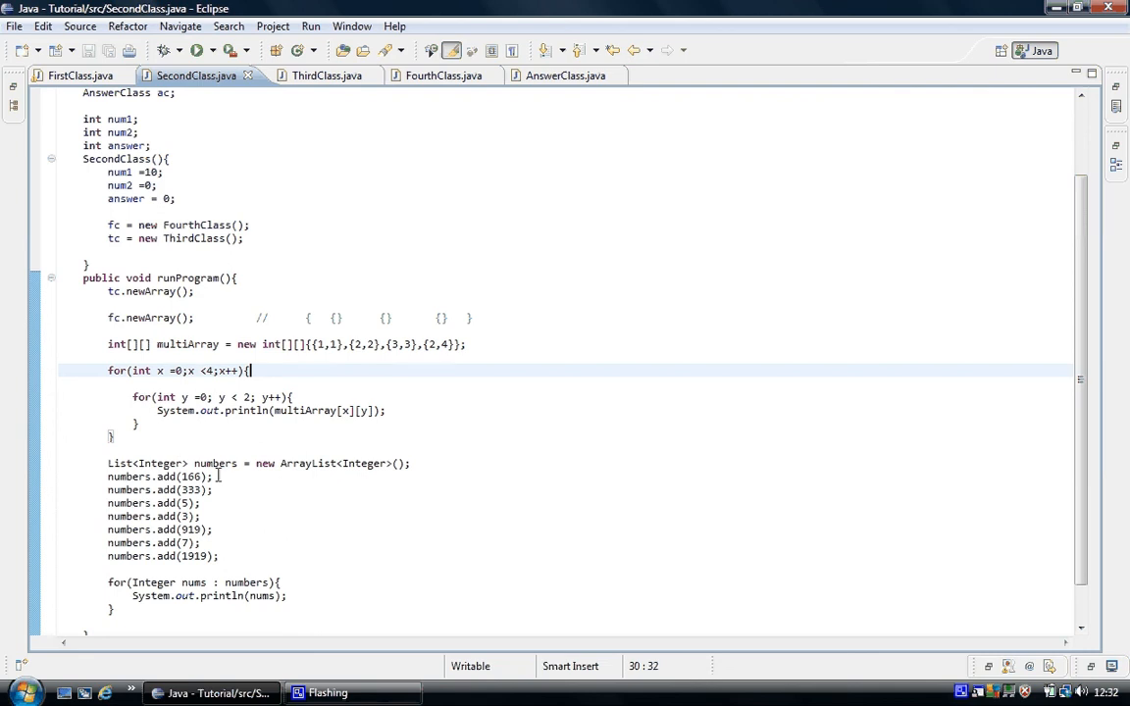
pyautogui.moveTo(215, 463)
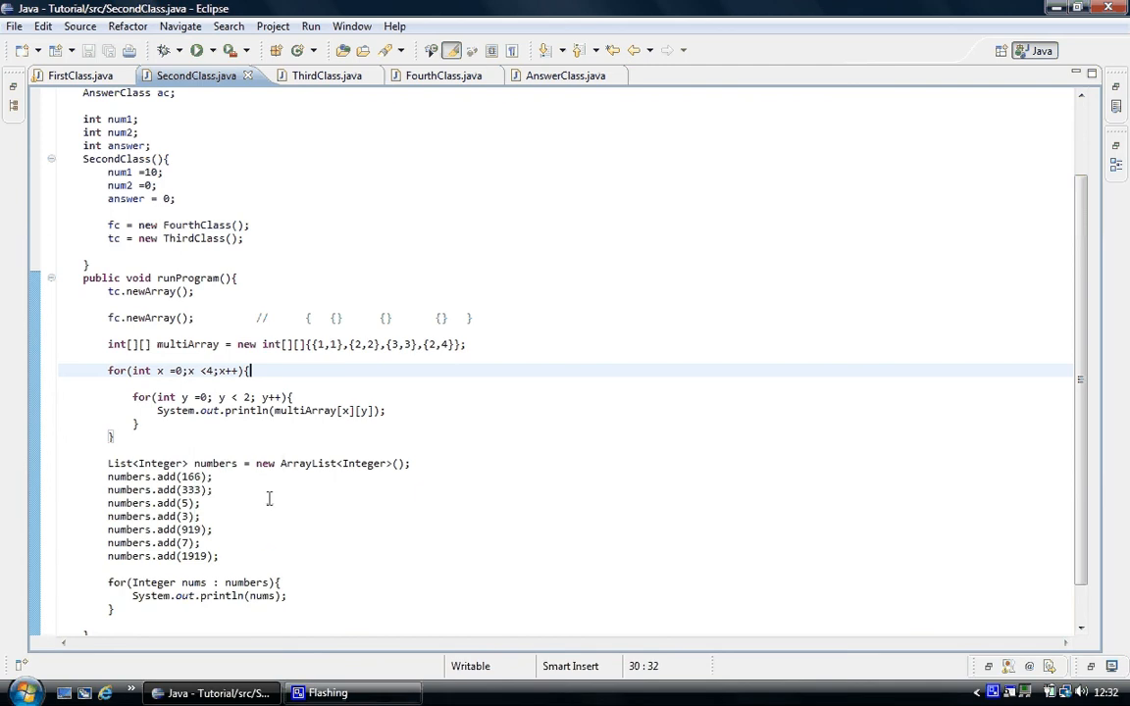
pyautogui.moveTo(294, 472)
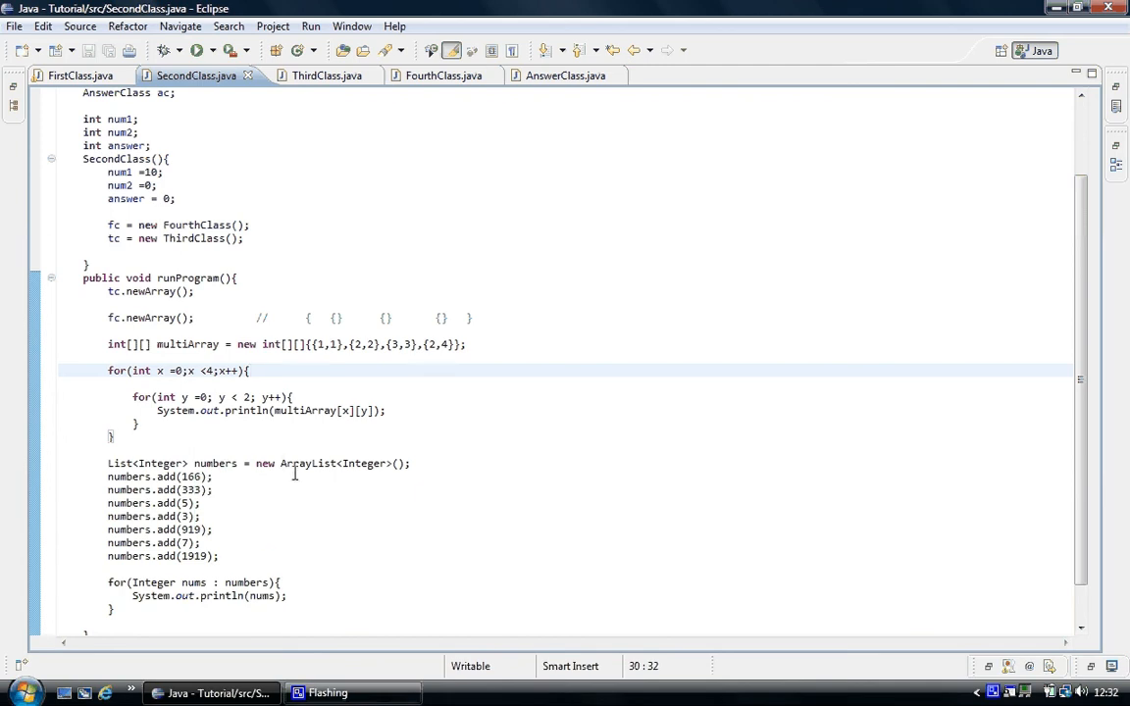